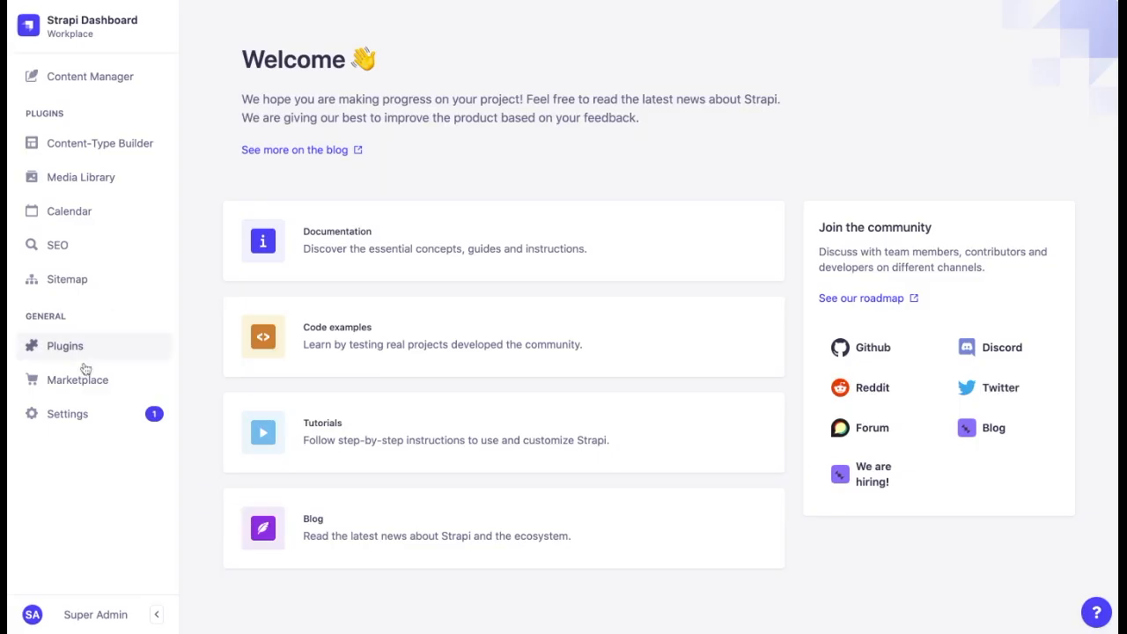
Open Internationalization settings and confirm English (en) is the default locale.
left_click(67, 413)
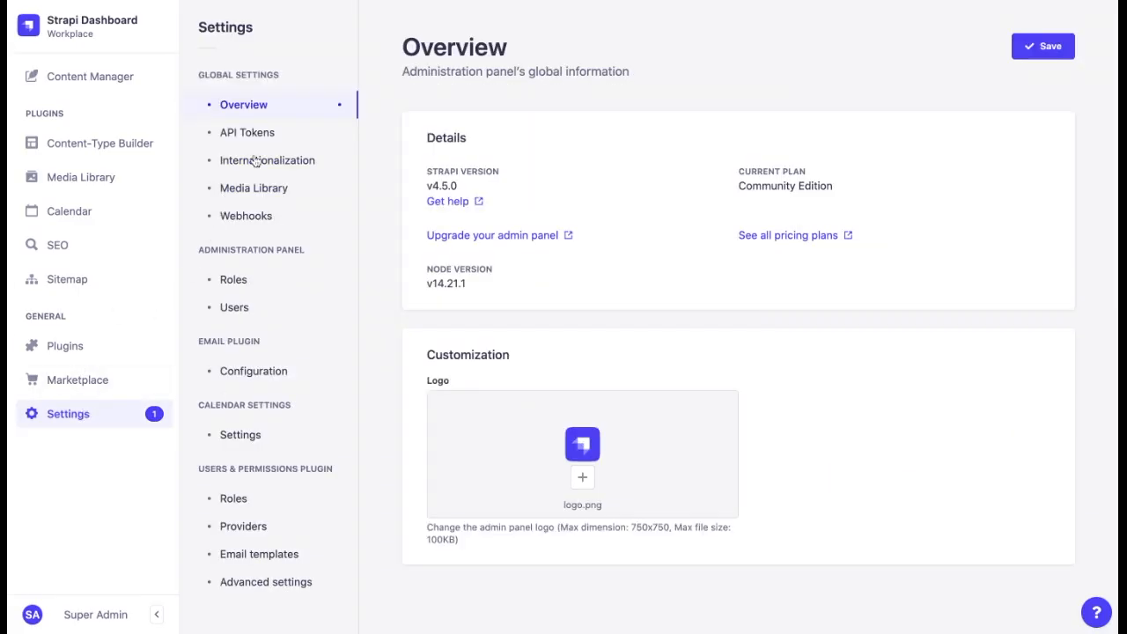
left_click(266, 159)
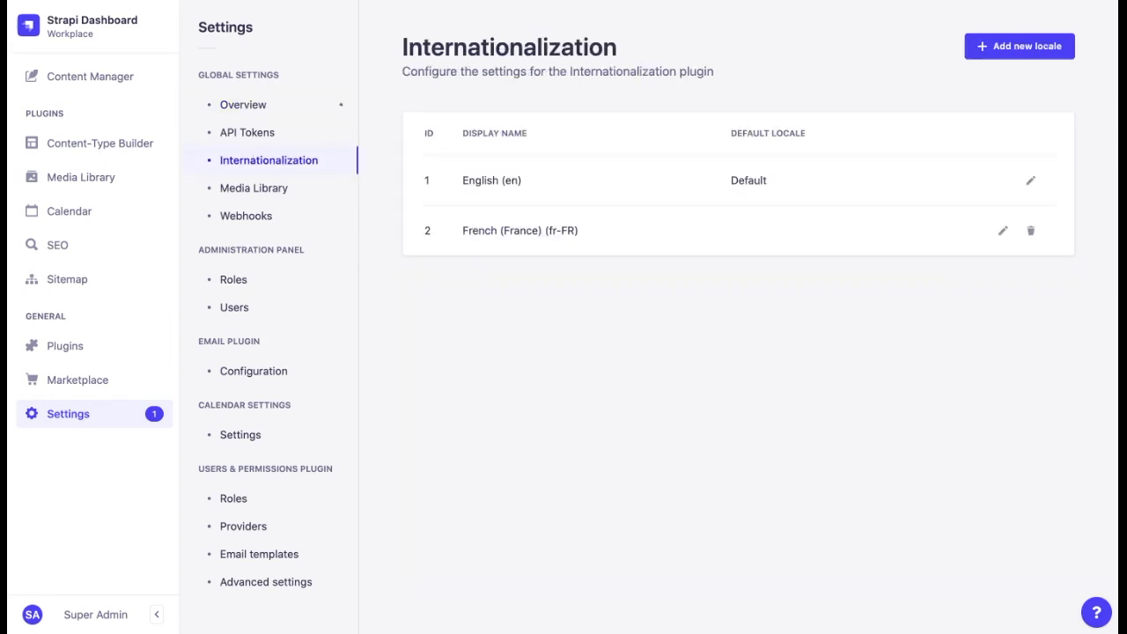
mouse_move(780, 192)
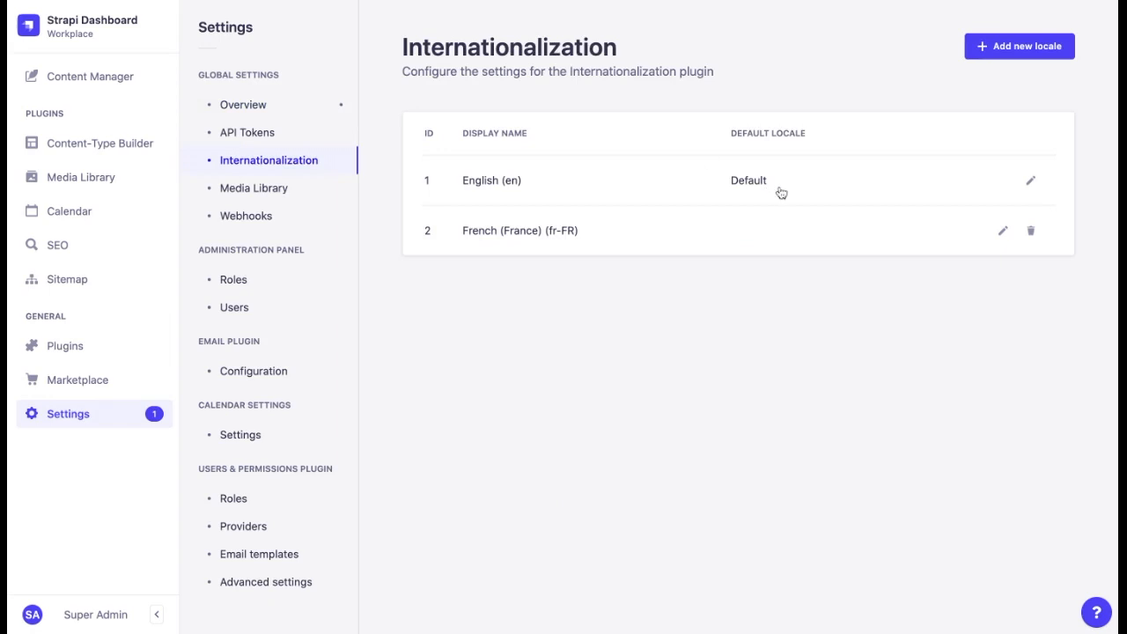
double_click(747, 181)
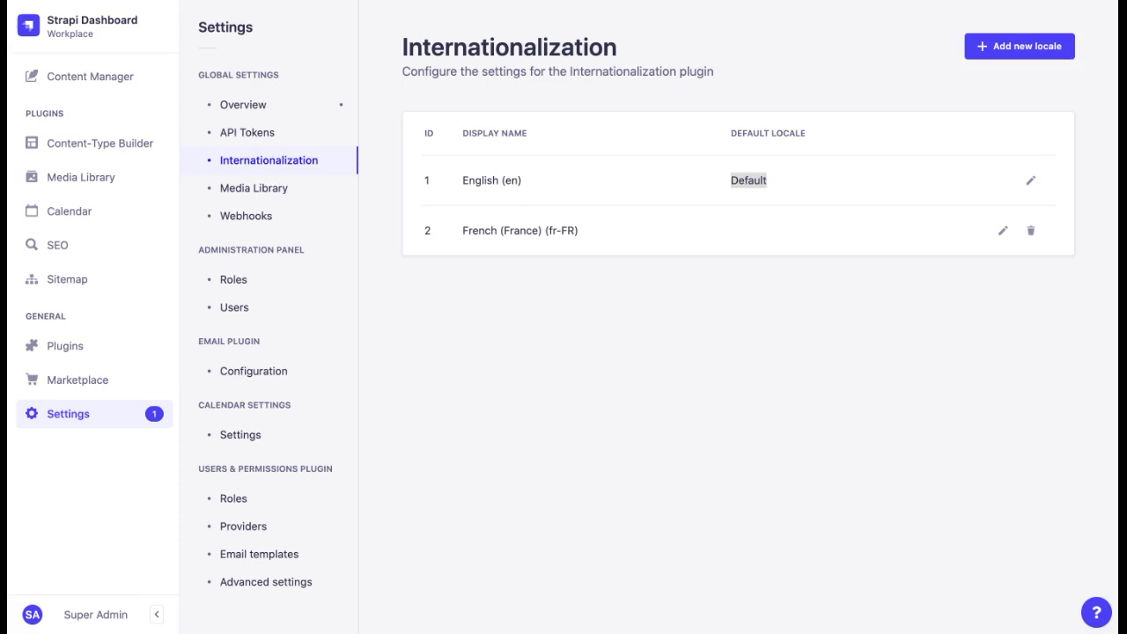
mouse_move(902, 94)
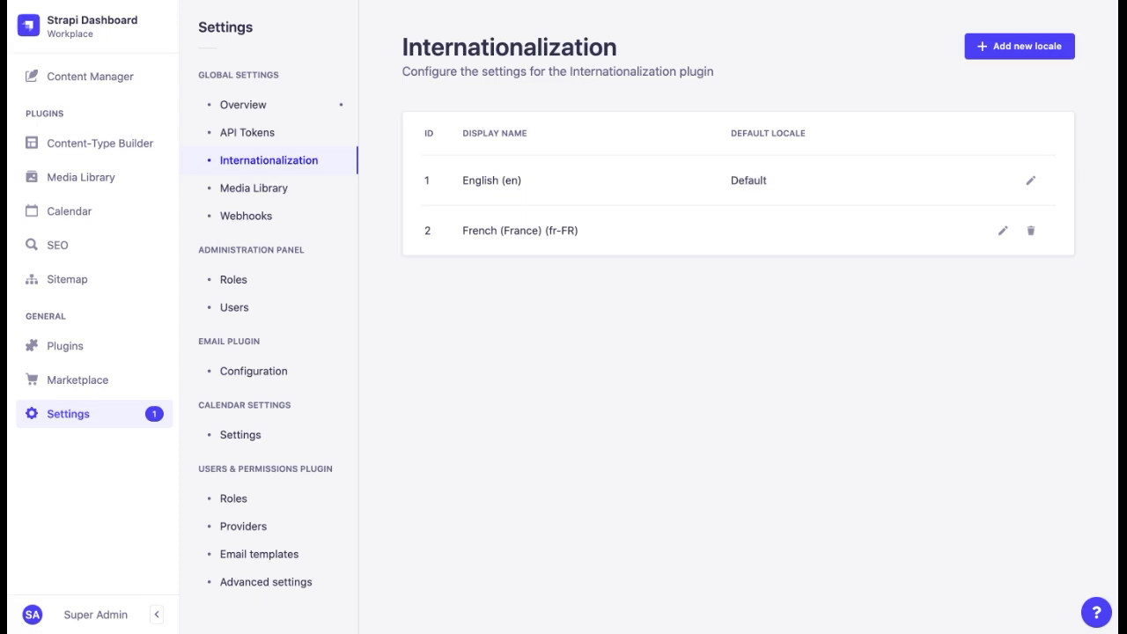
Add and save French (Canada) (fr-CA) as a new locale.
left_click(1019, 48)
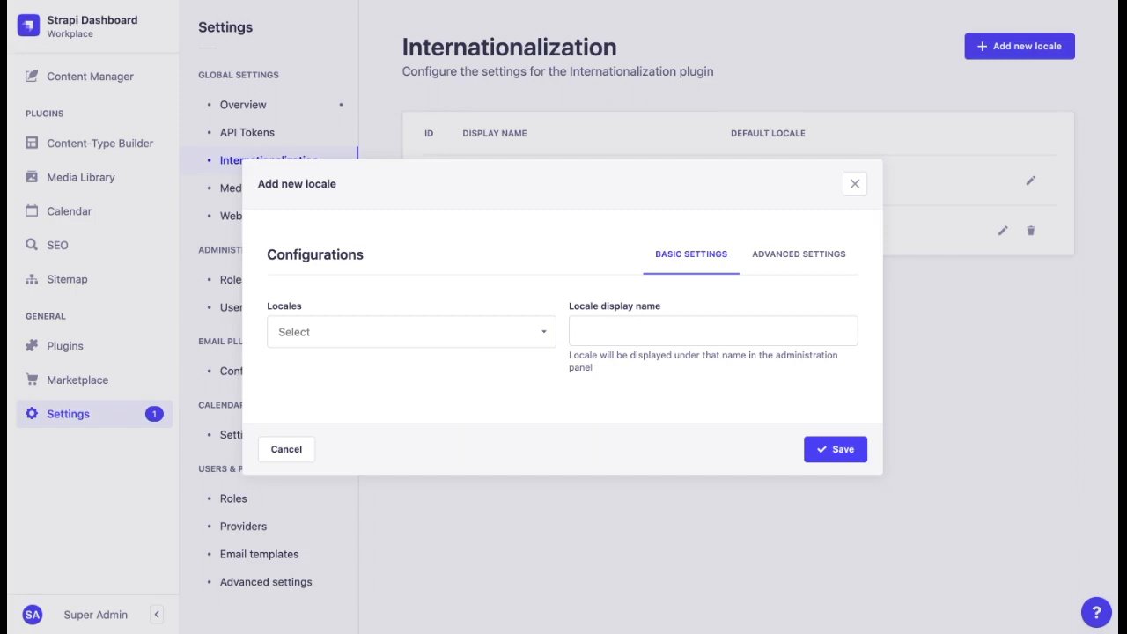
mouse_move(495, 313)
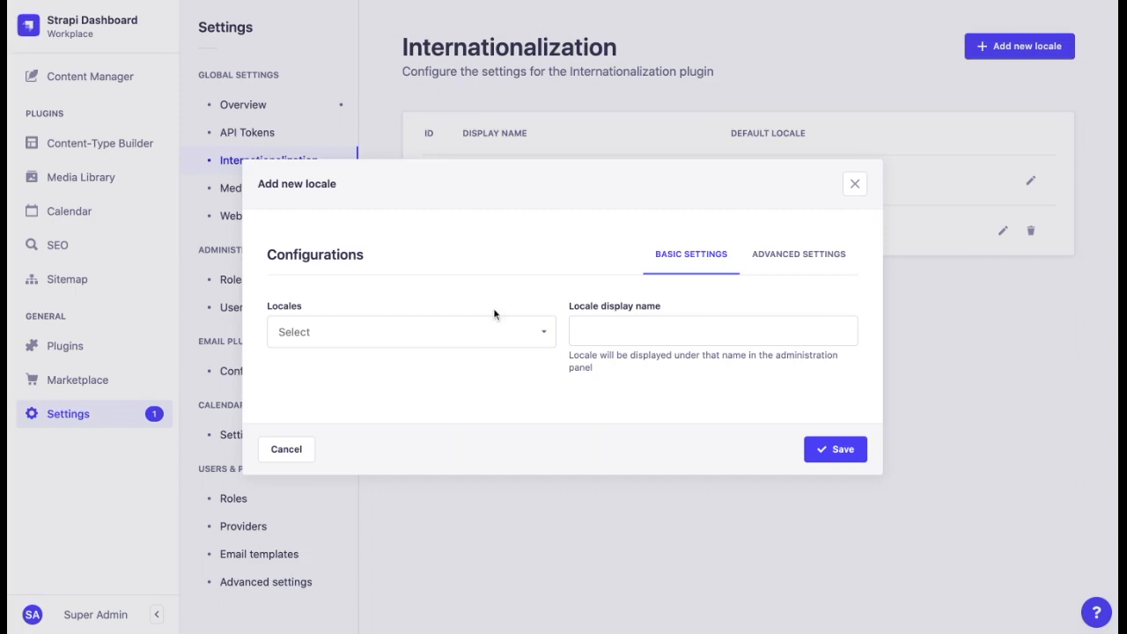
left_click(409, 331)
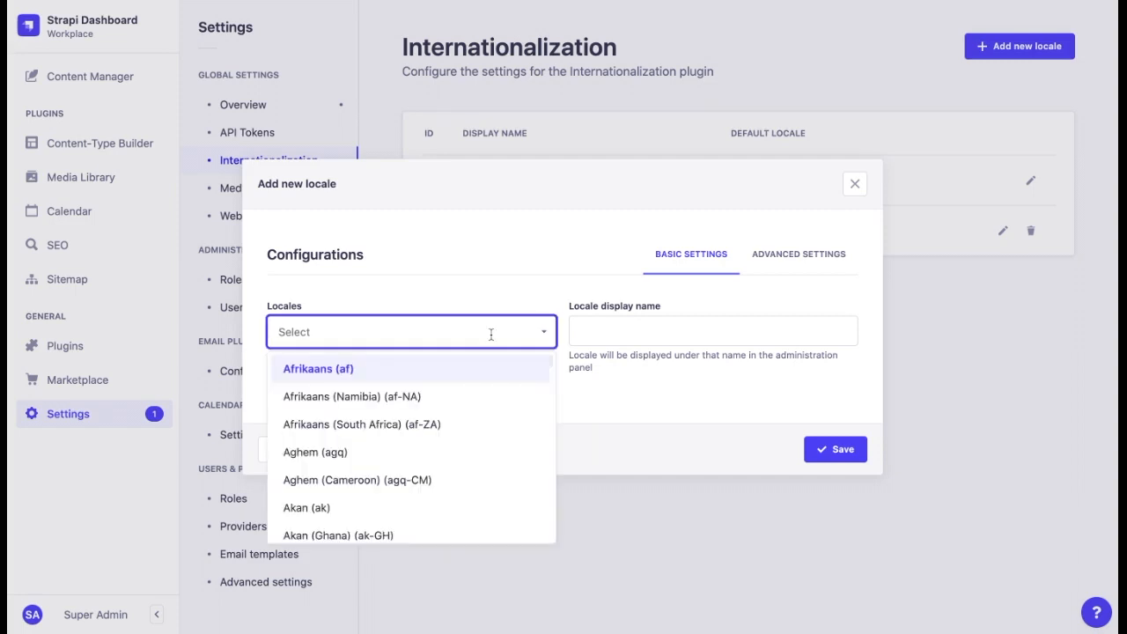
type("F")
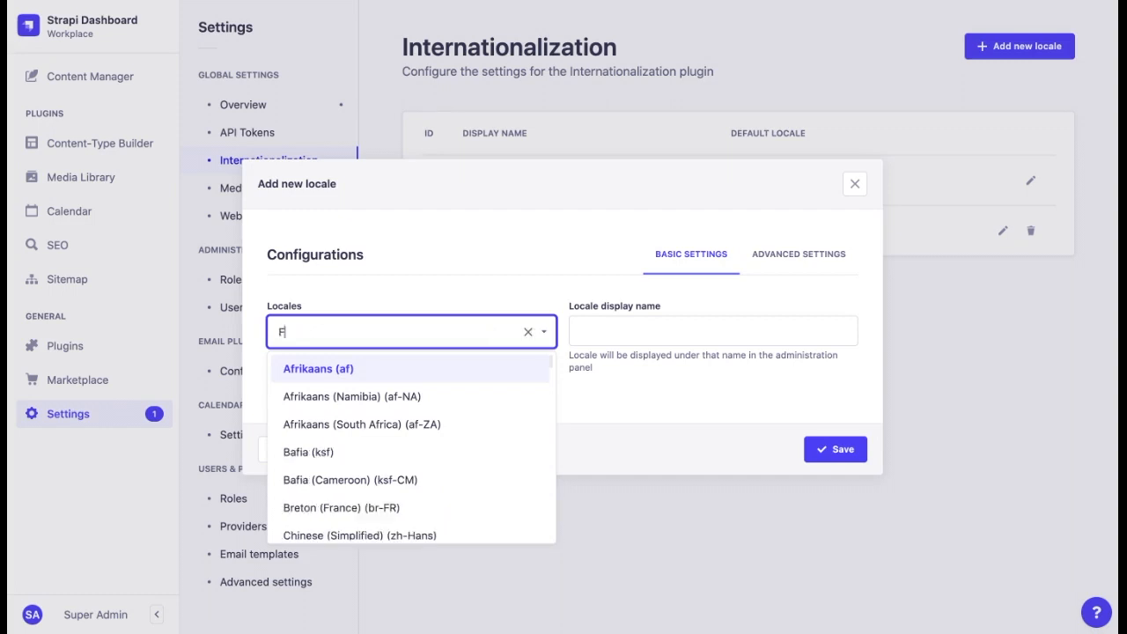
type("r-ca")
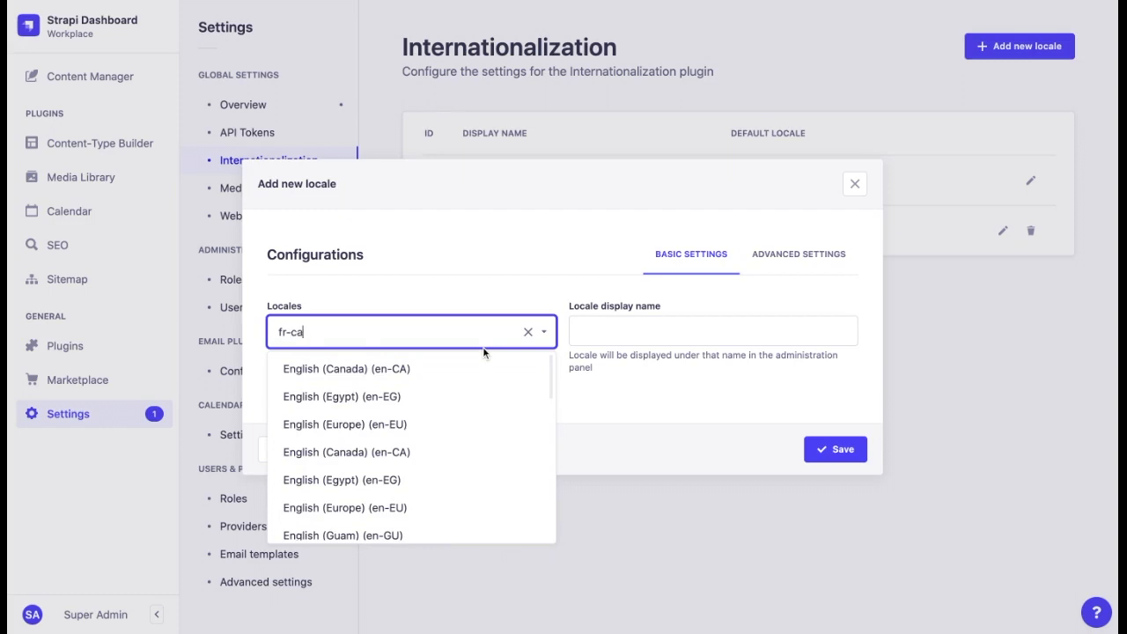
left_click(346, 452)
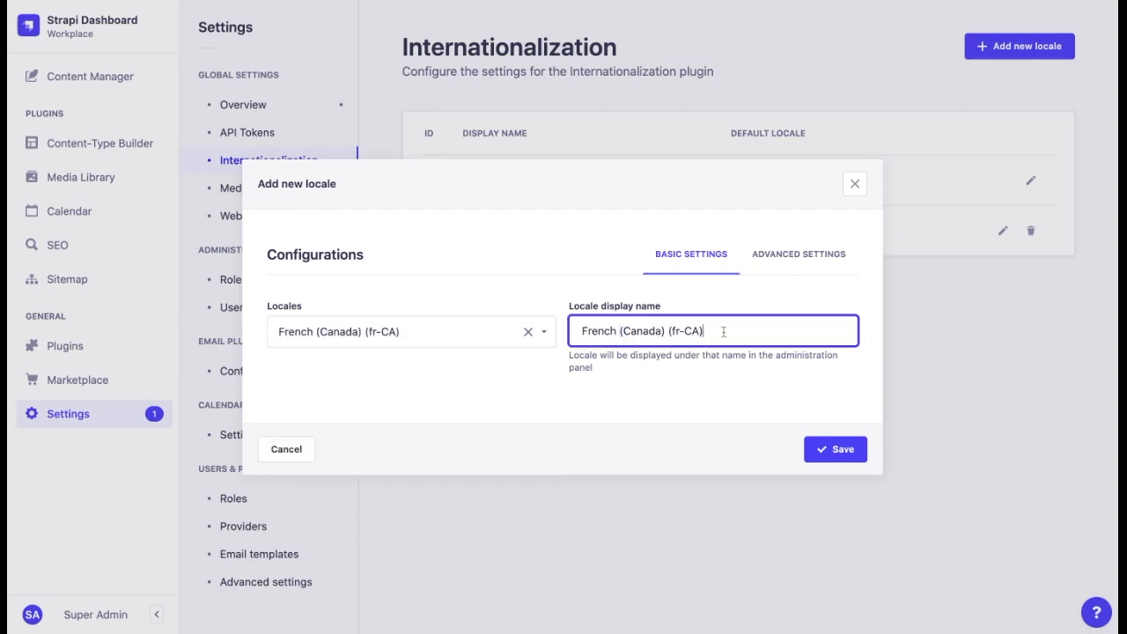
left_click(834, 449)
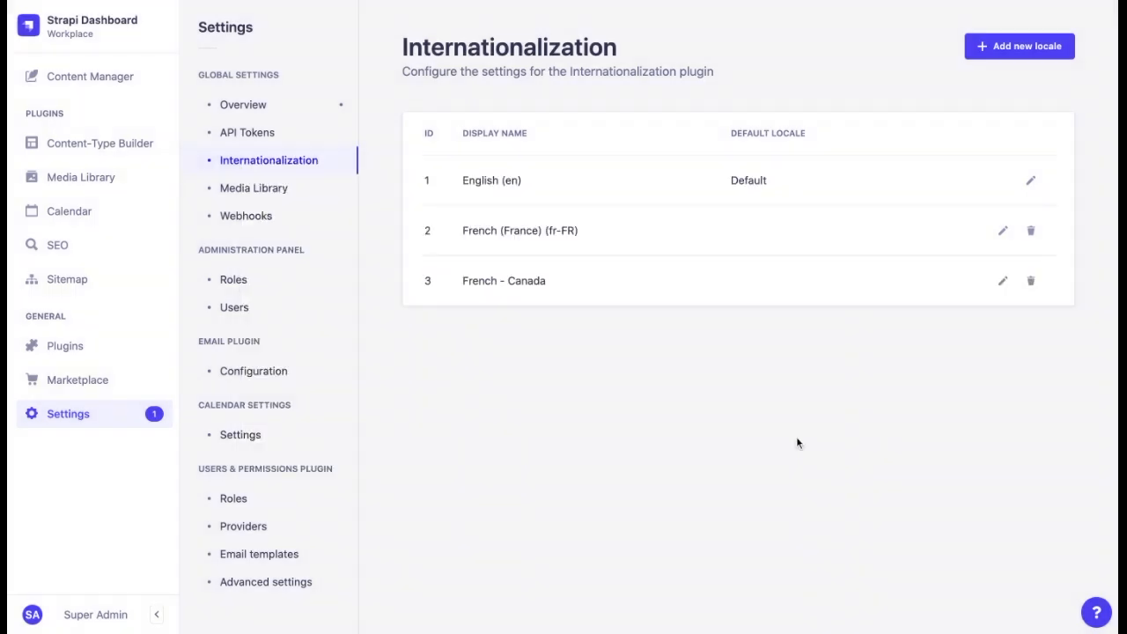
mouse_move(792, 174)
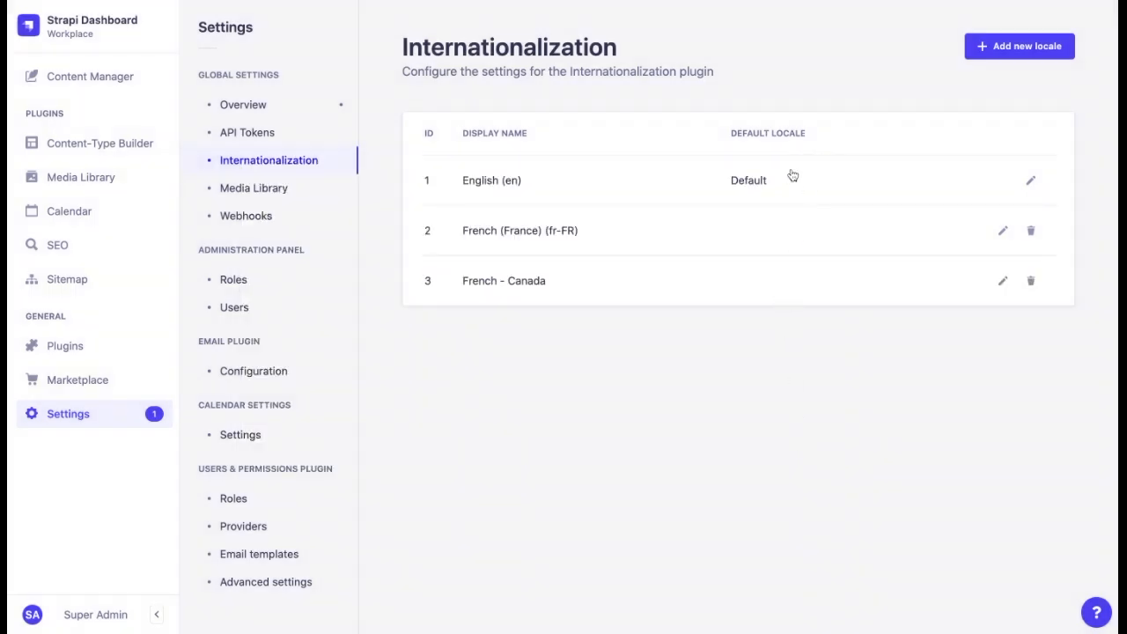
mouse_move(766, 192)
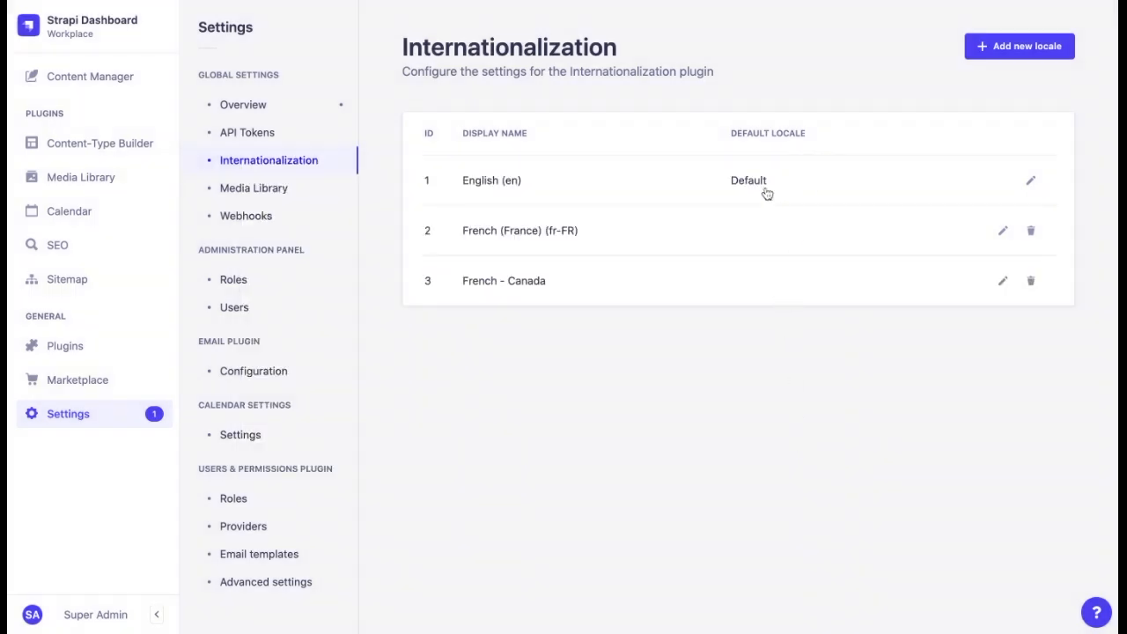
mouse_move(583, 290)
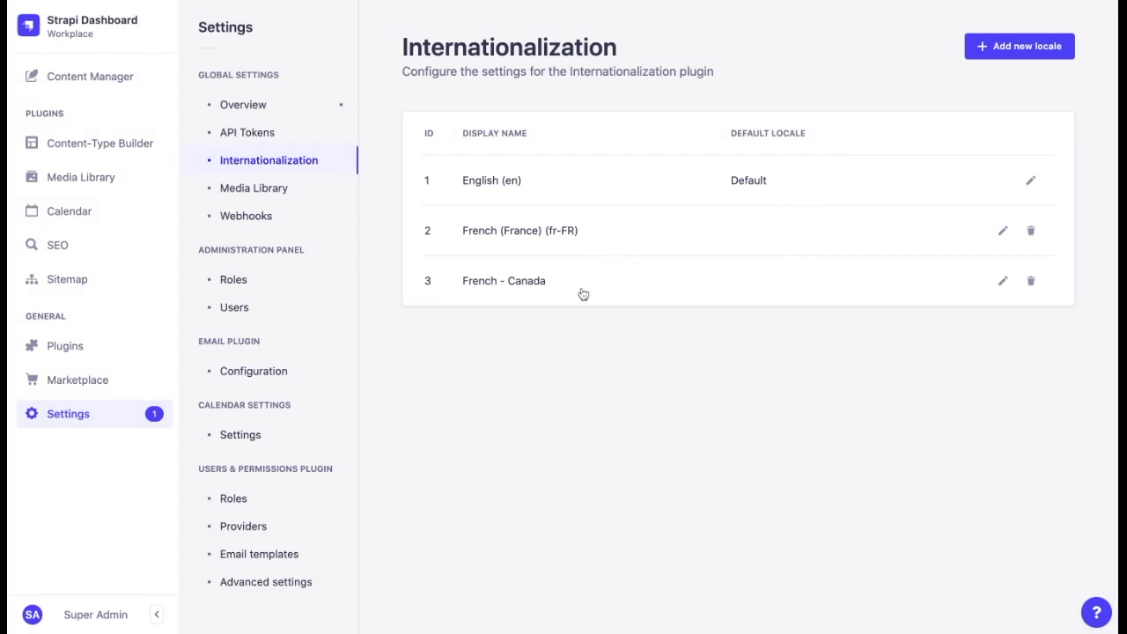
mouse_move(584, 293)
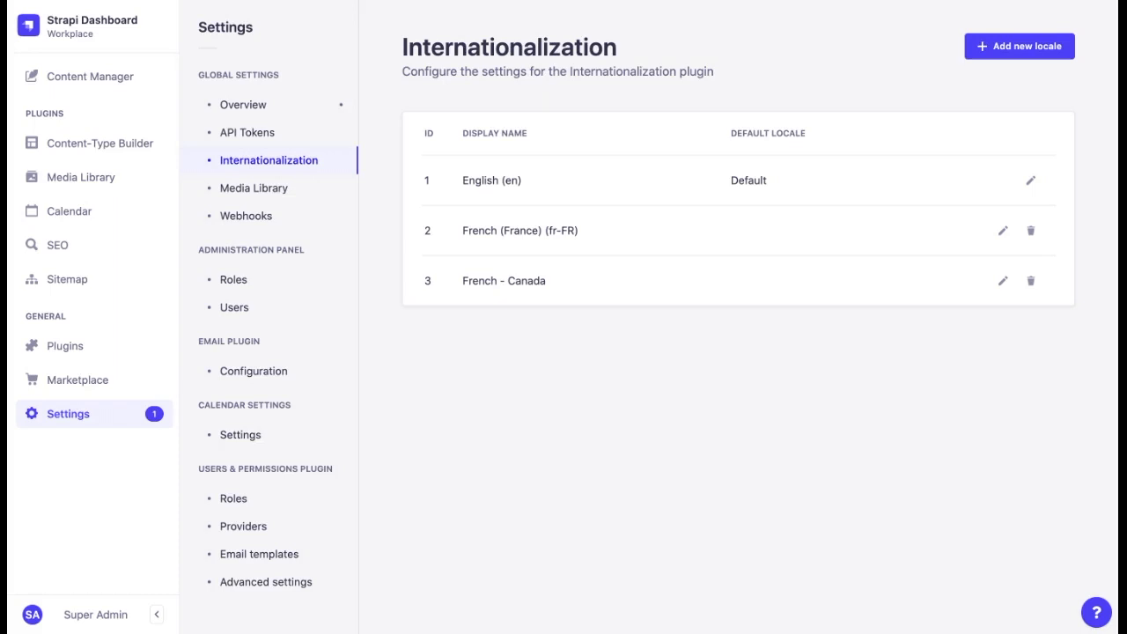
Check that the Restaurant content type has 'Enable localization' turned on.
left_click(100, 143)
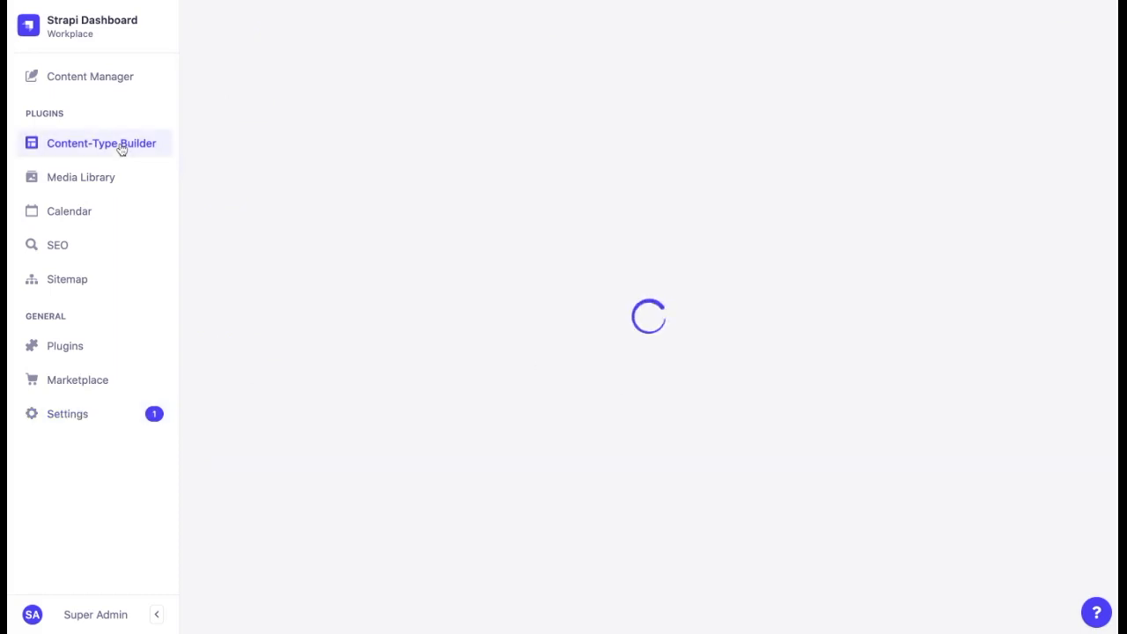
left_click(100, 143)
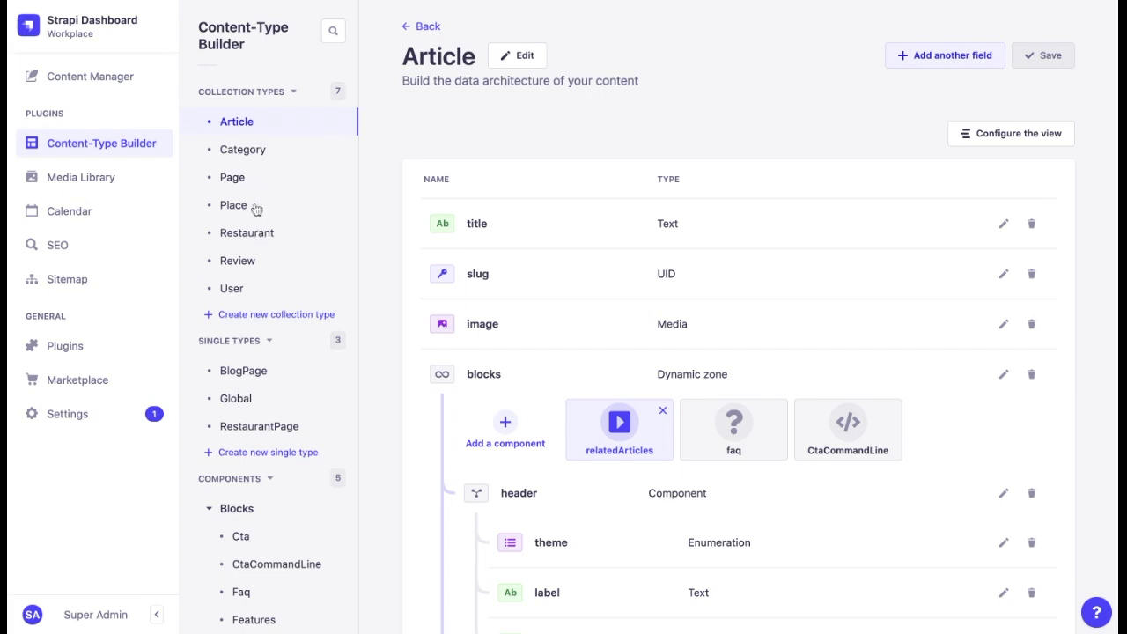
mouse_move(266, 239)
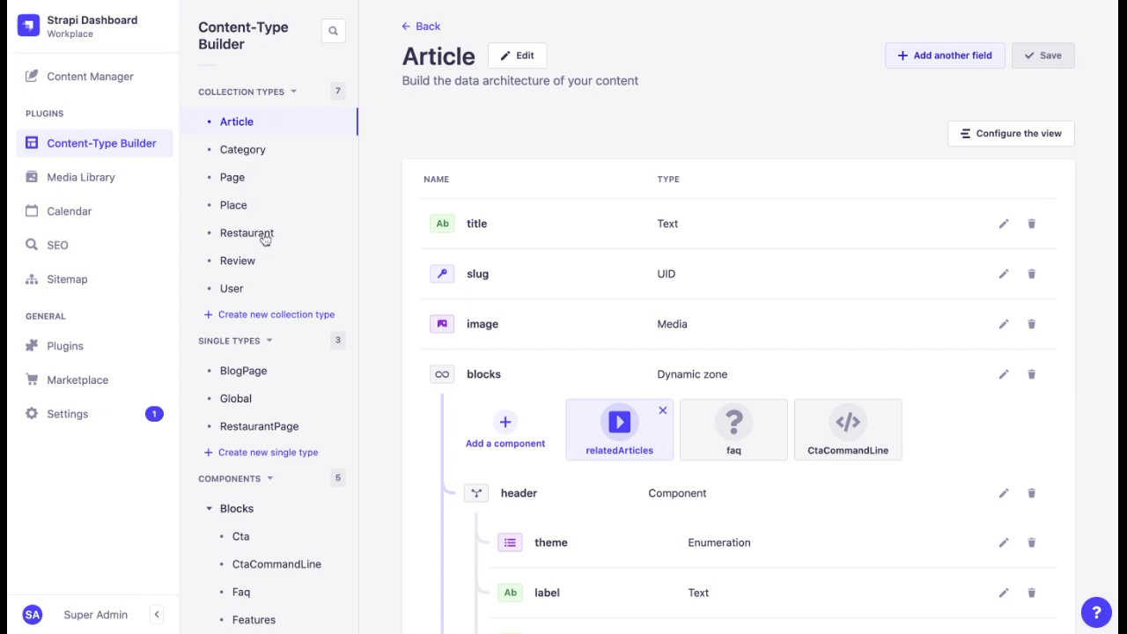
left_click(247, 232)
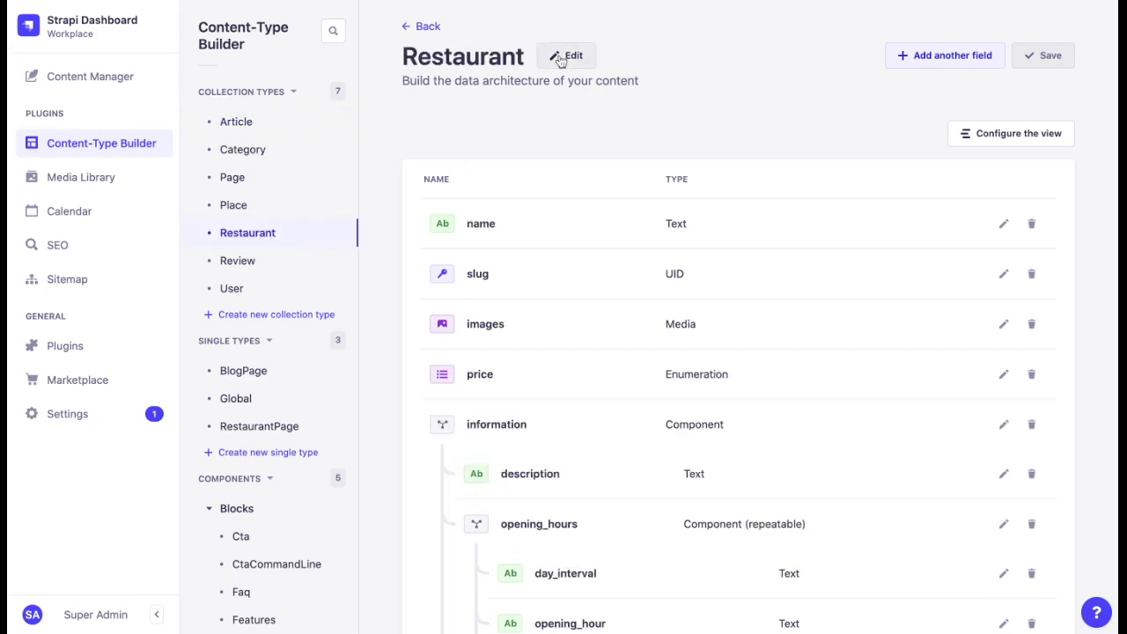
left_click(566, 55)
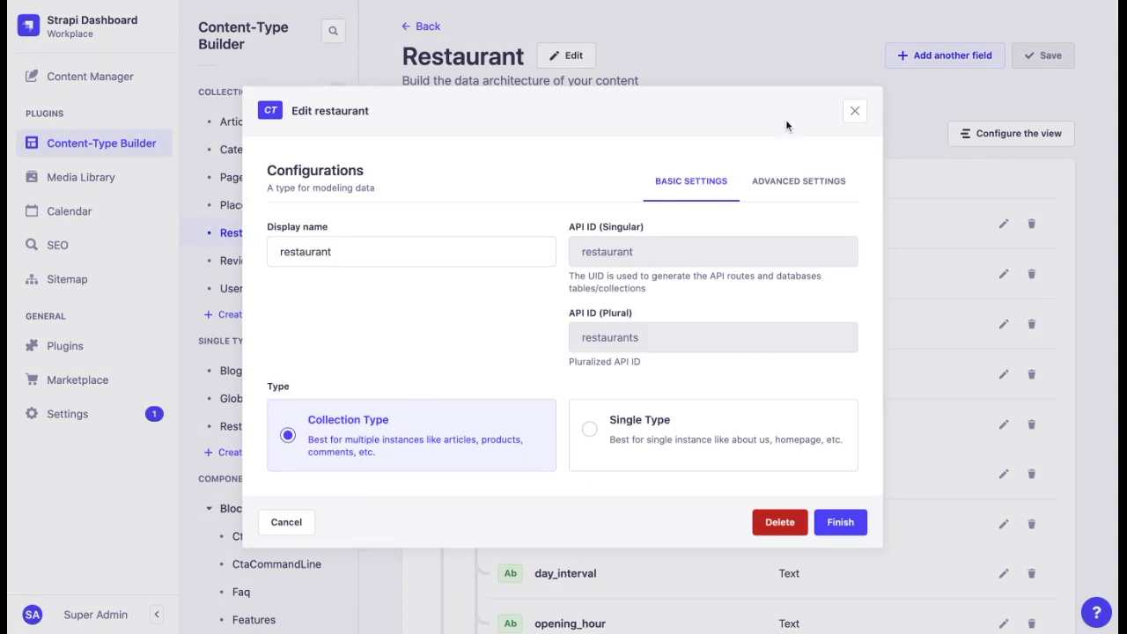
left_click(797, 180)
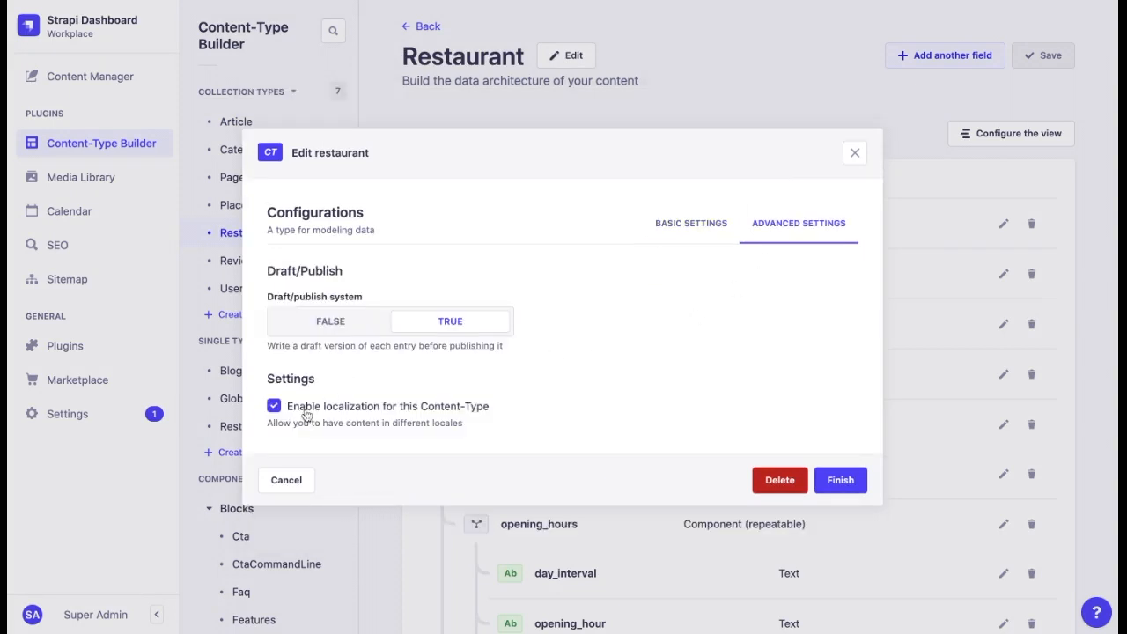
mouse_move(307, 414)
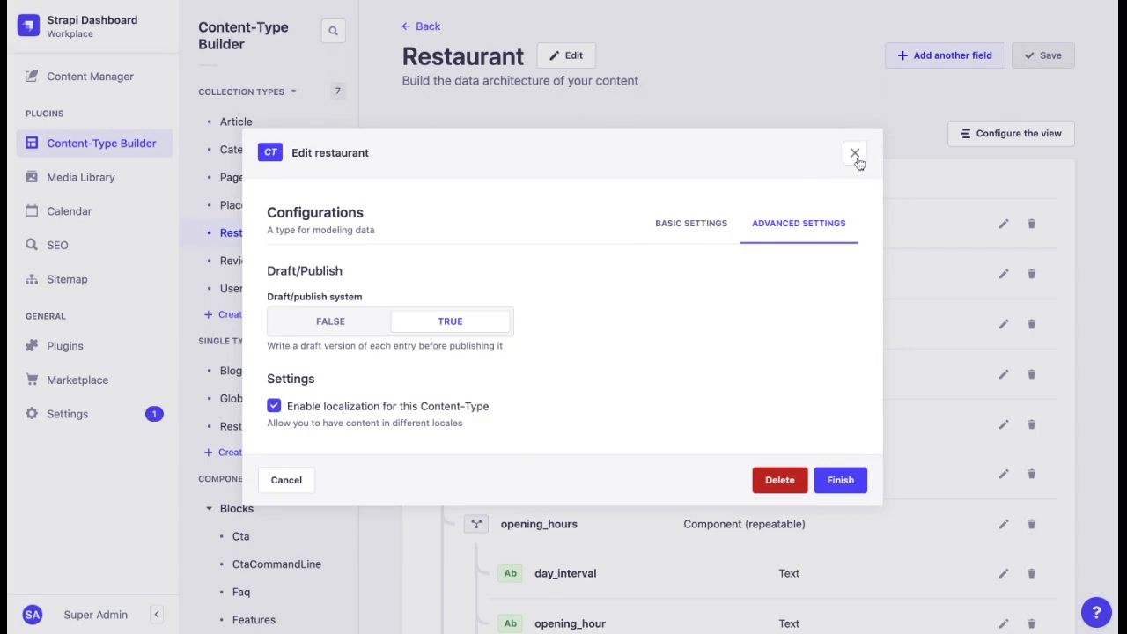
left_click(852, 153)
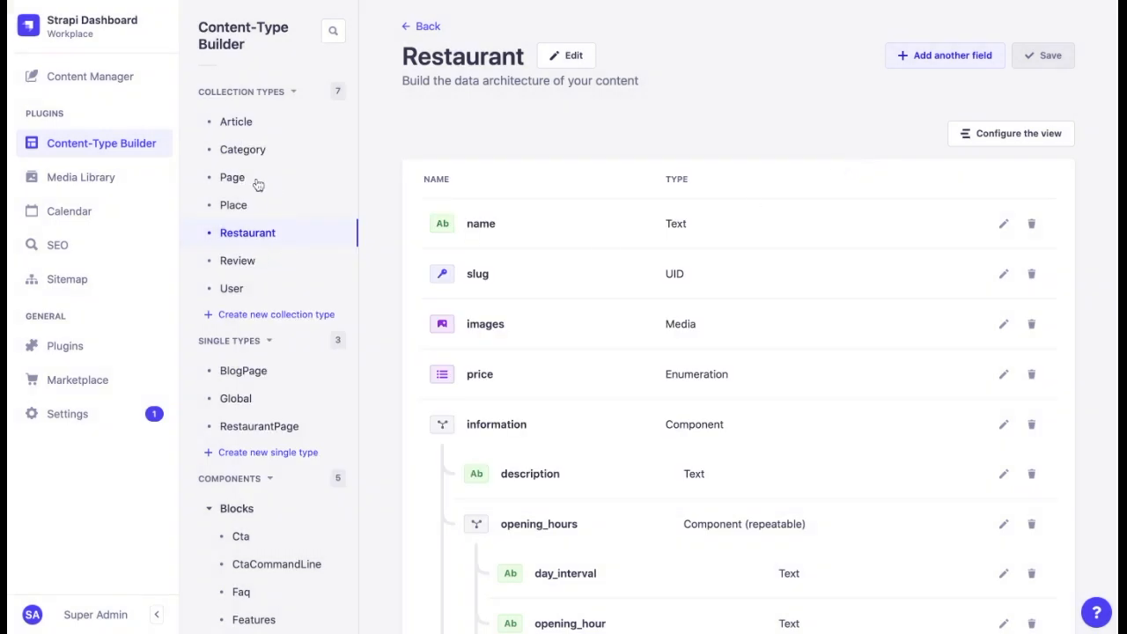
Review the Place content type's fields, then switch to Content Manager.
left_click(233, 204)
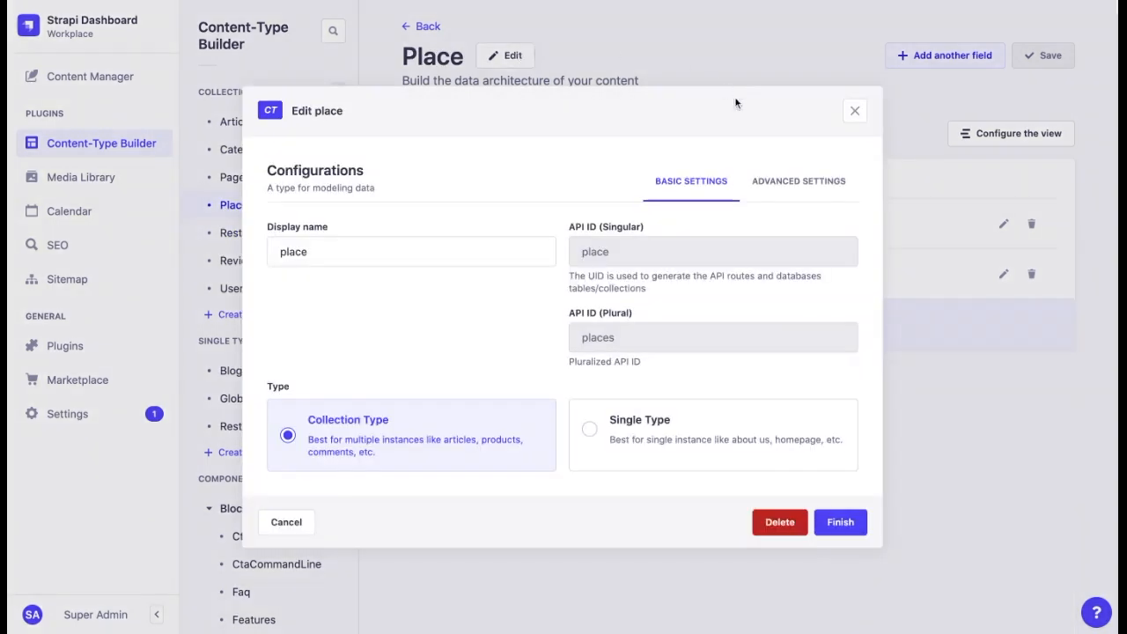
left_click(798, 180)
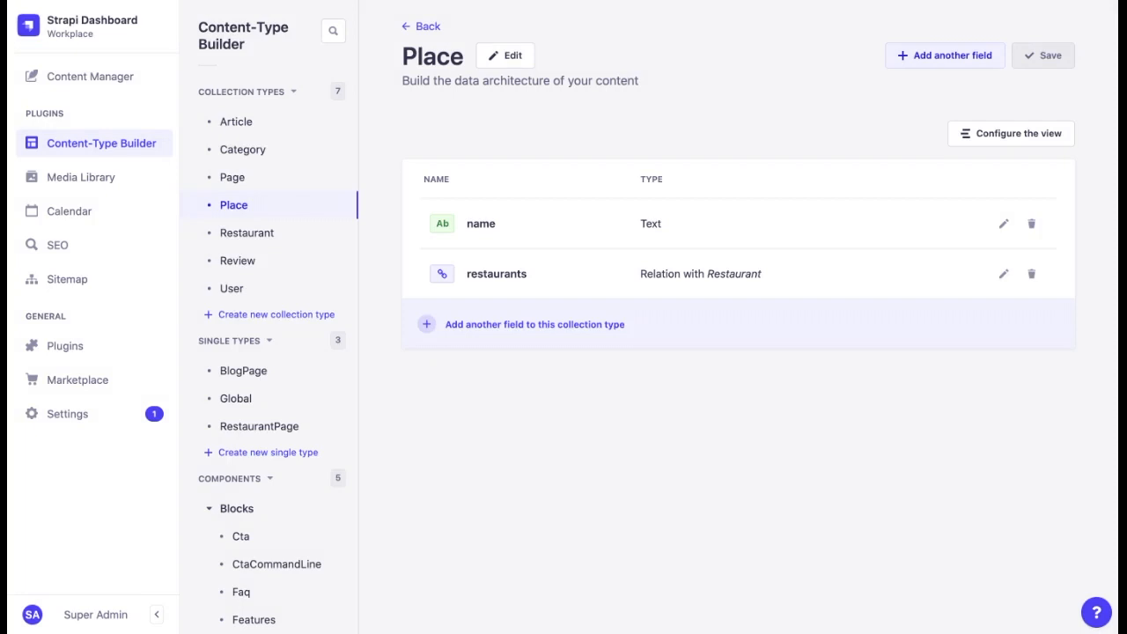
left_click(90, 76)
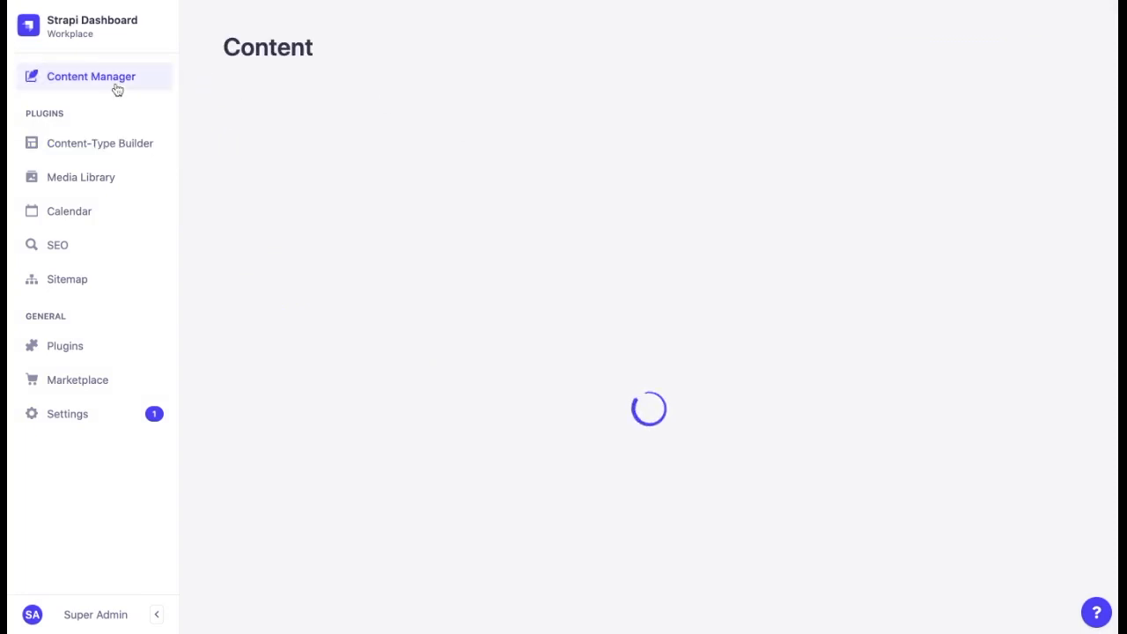
Open the Bistrot Instinct entry from the Restaurant collection list.
left_click(91, 76)
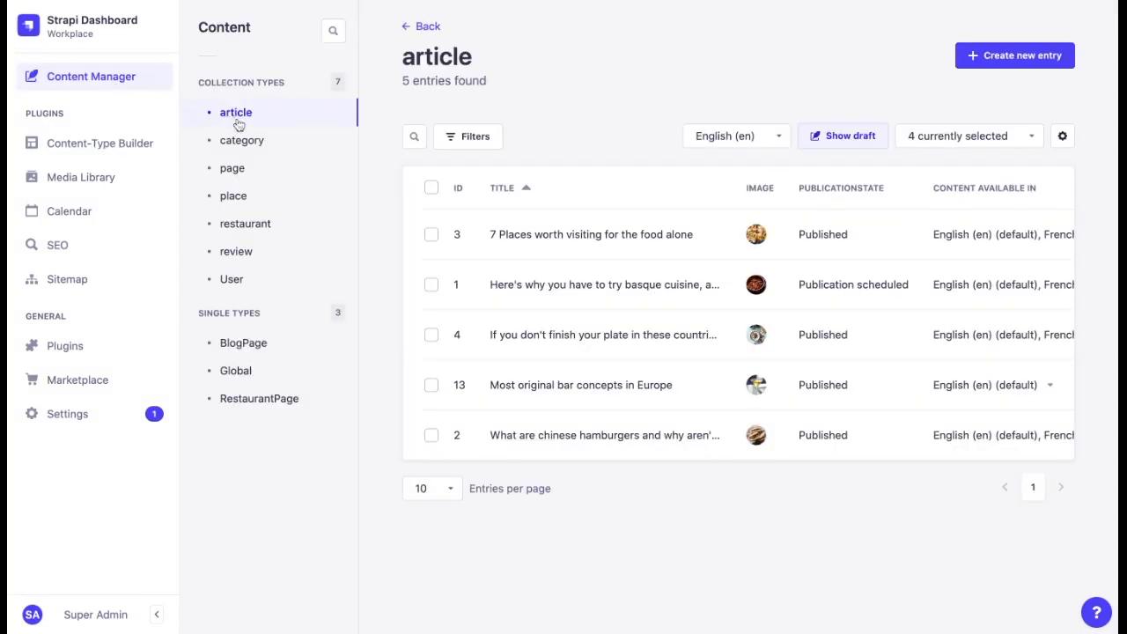
left_click(246, 223)
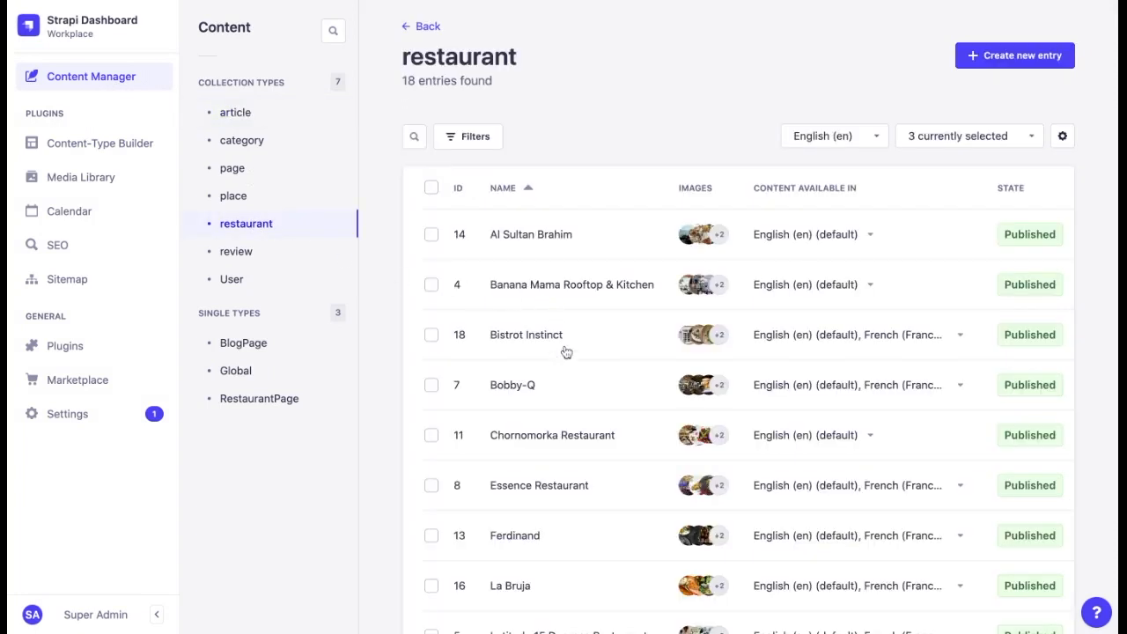
left_click(526, 334)
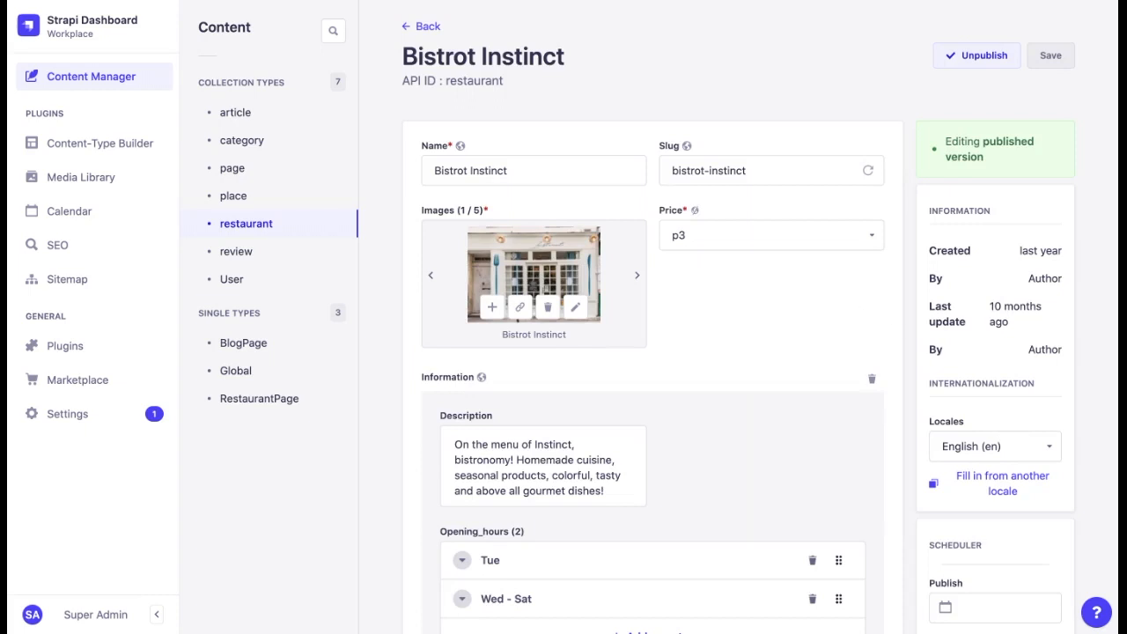
Create a French - Canada localized version of Bistrot Instinct.
left_click(995, 447)
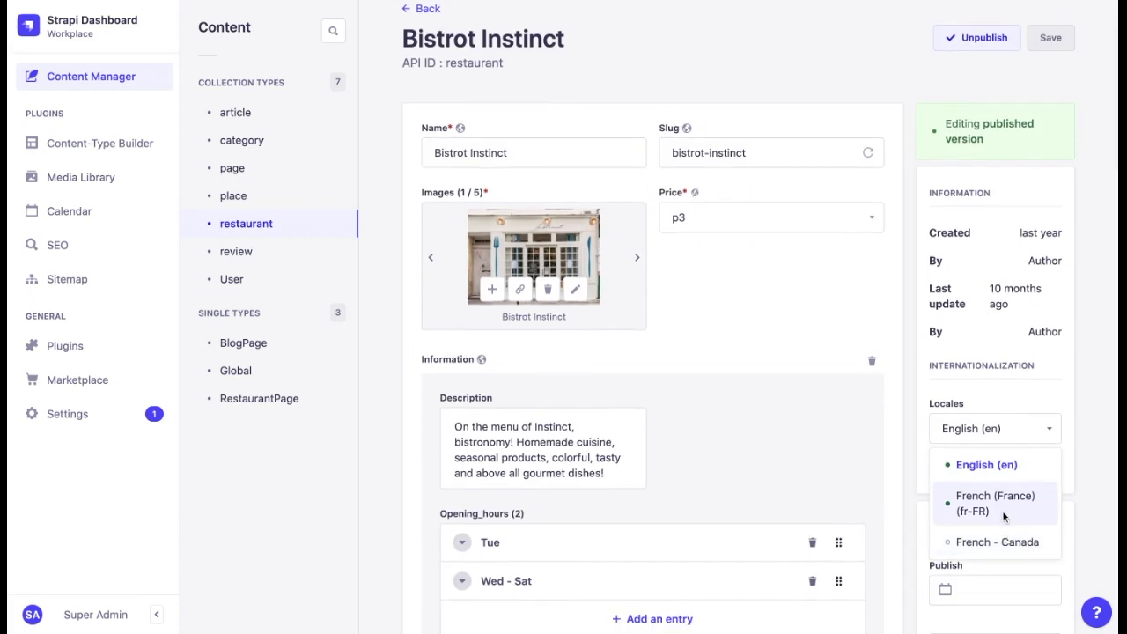
mouse_move(1004, 542)
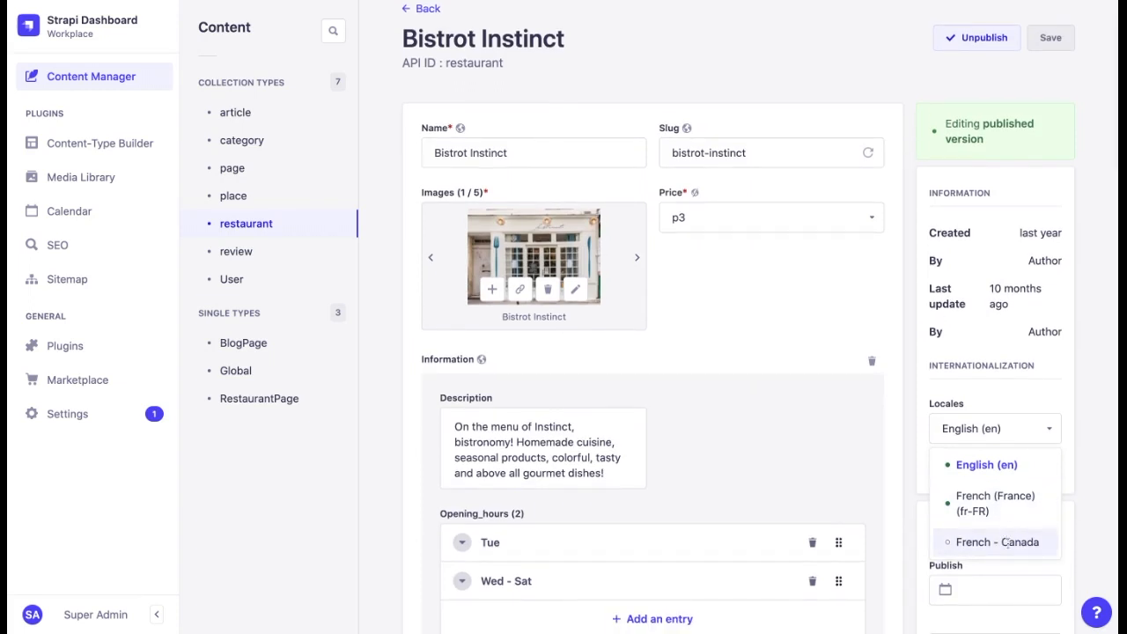
mouse_move(988, 542)
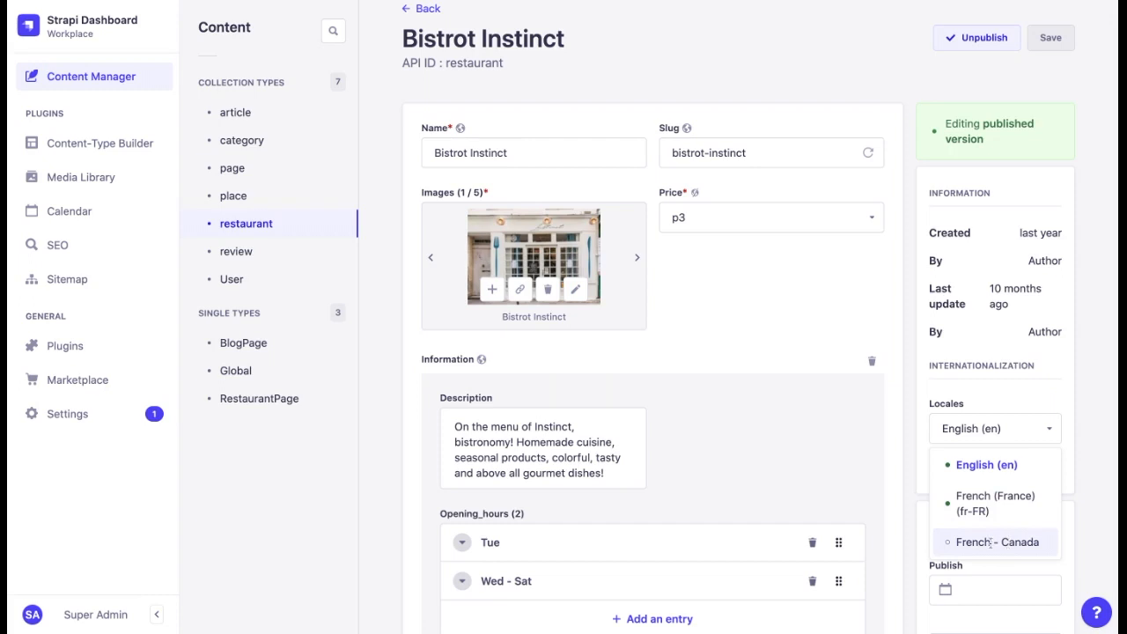
left_click(1001, 543)
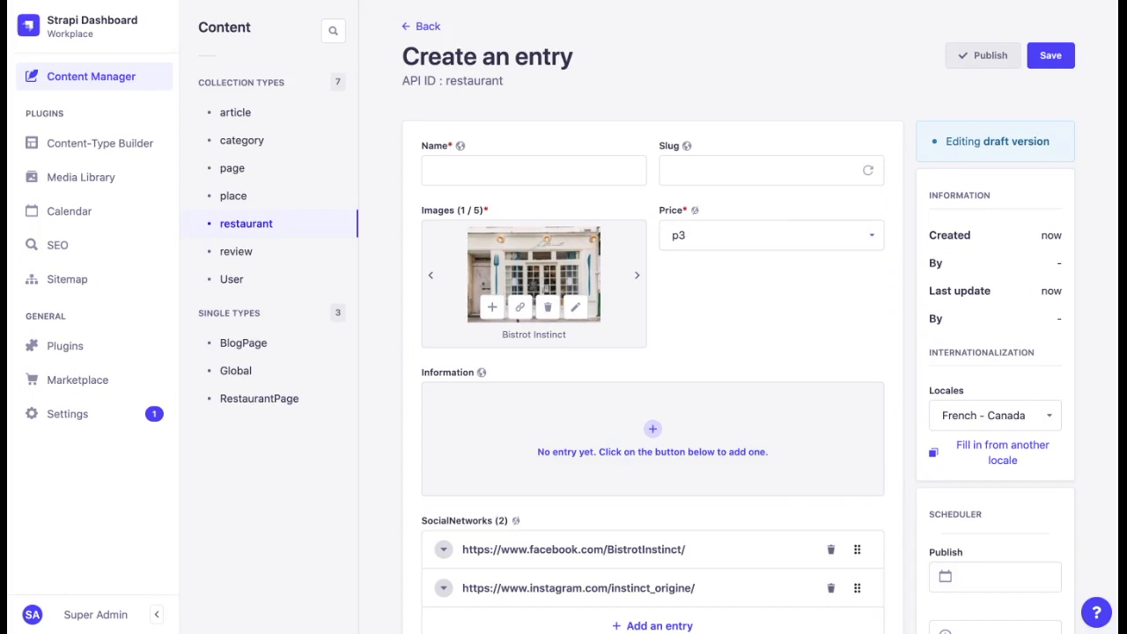
mouse_move(697, 213)
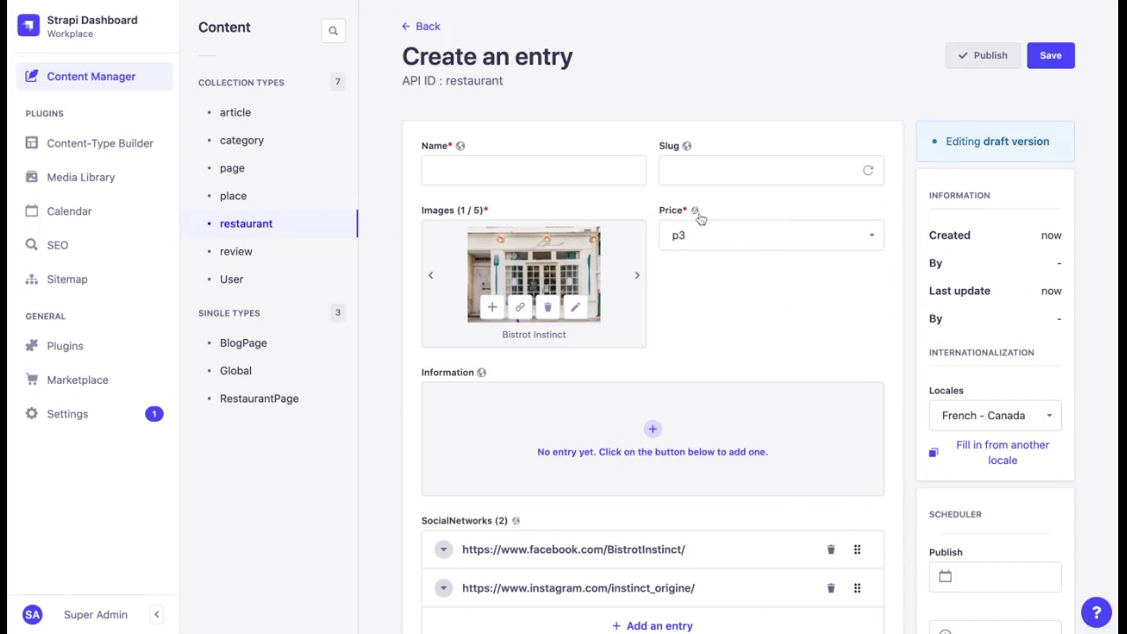
mouse_move(695, 212)
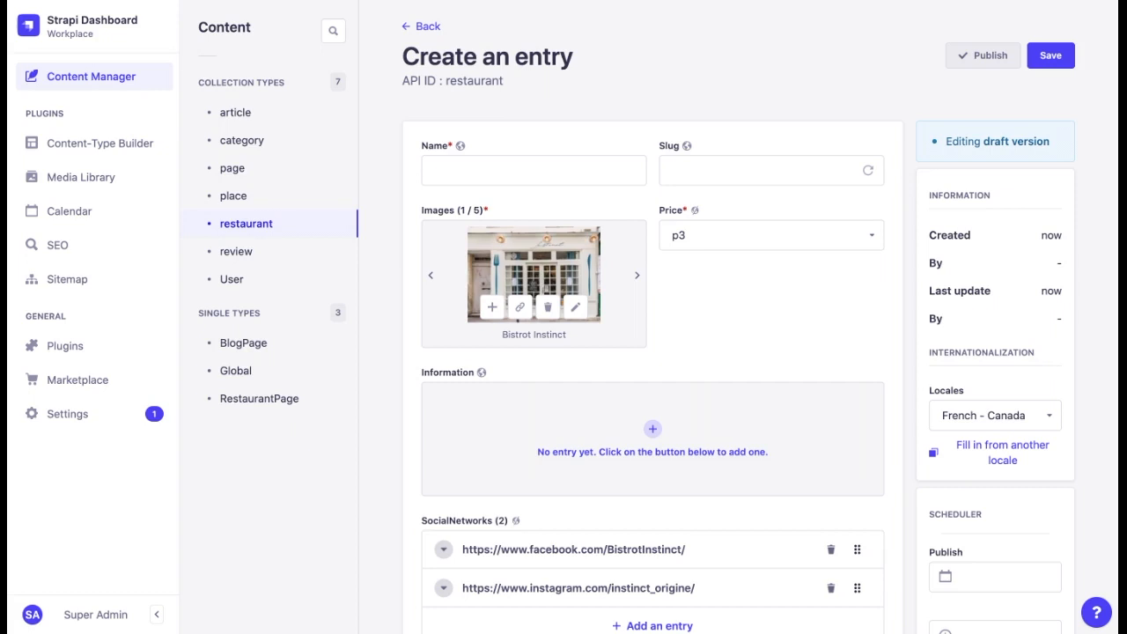
mouse_move(701, 210)
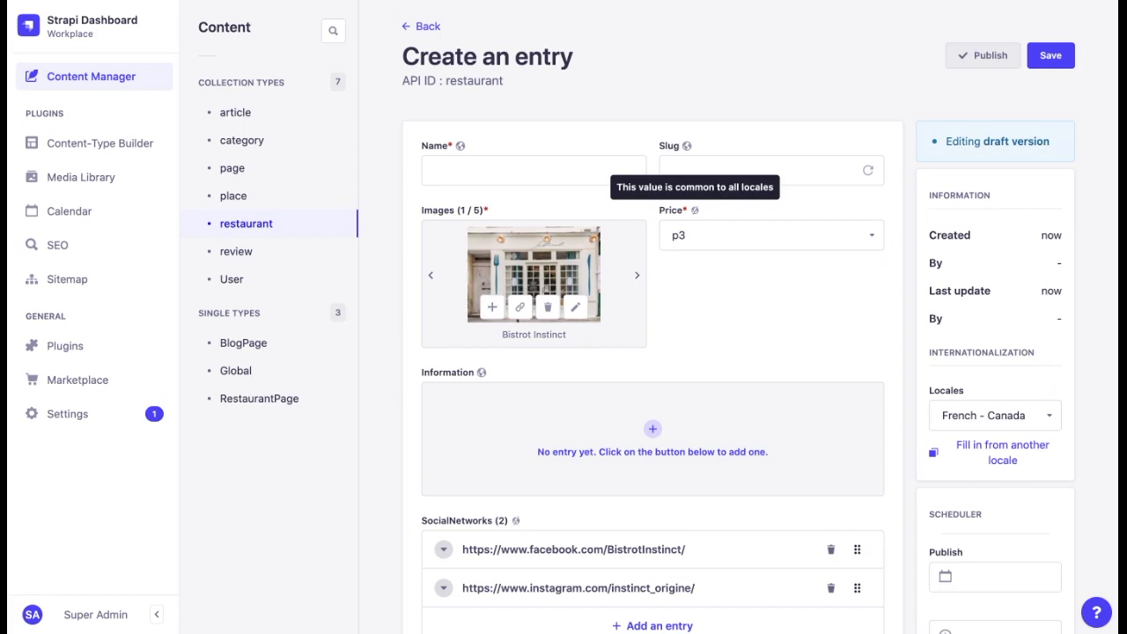
scroll("down", 3)
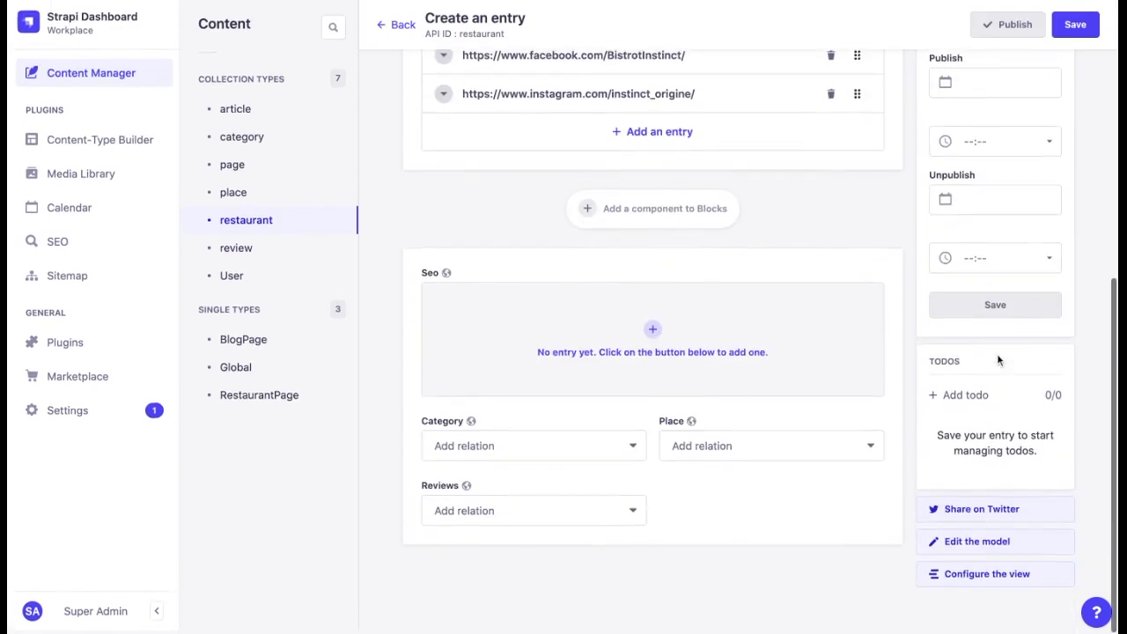
left_click(100, 139)
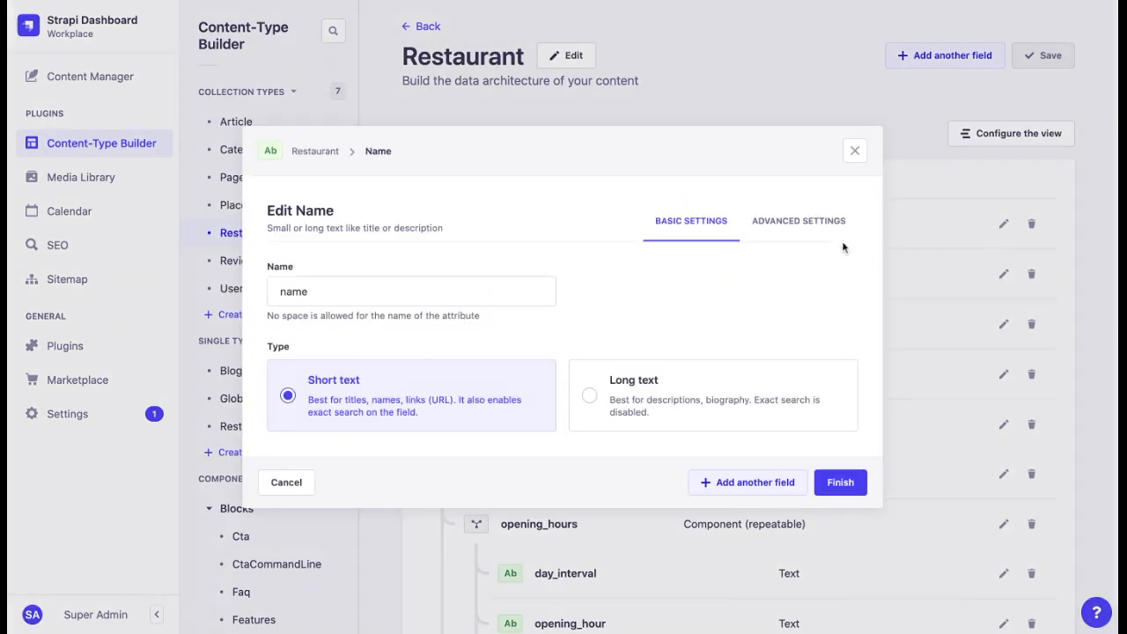
left_click(797, 220)
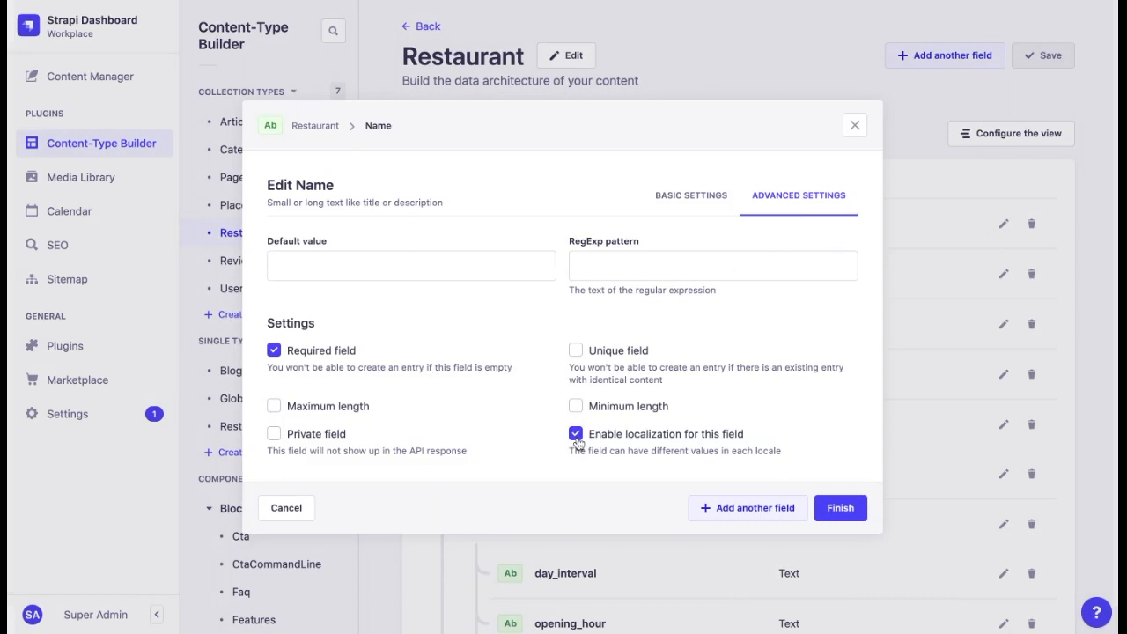
left_click(576, 433)
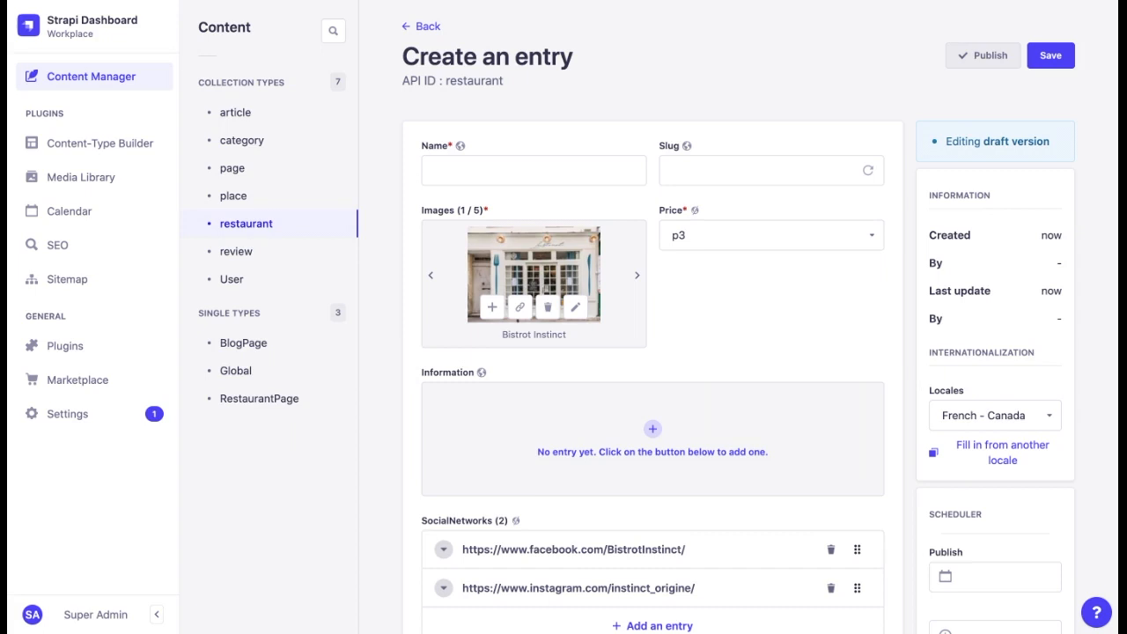
mouse_move(995, 461)
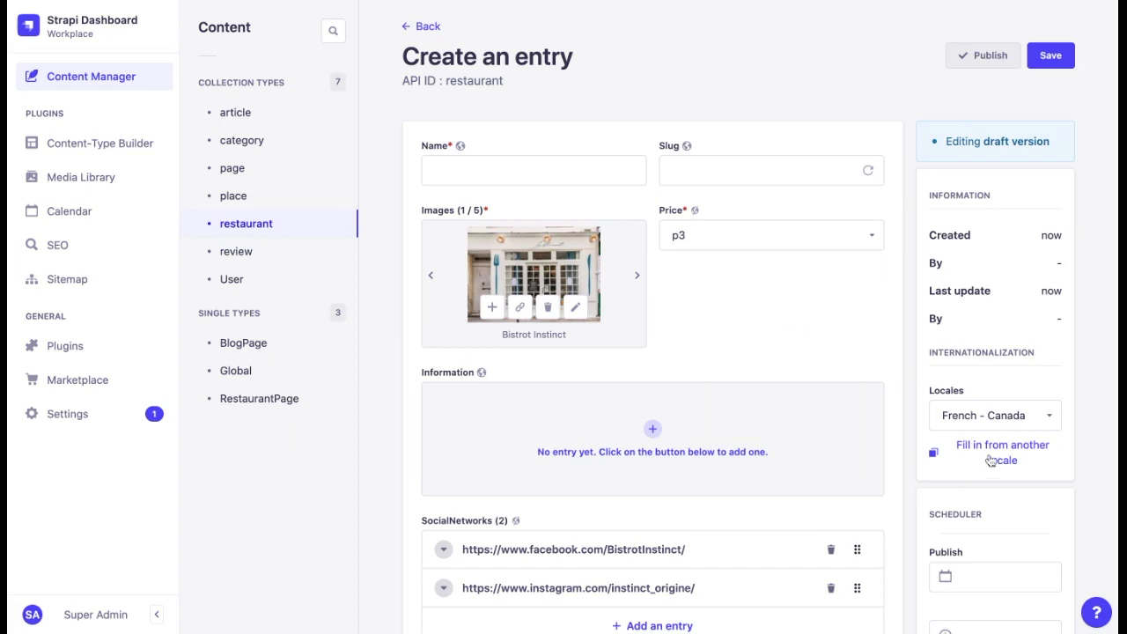
Fill the French - Canada draft with content from the French (France) locale.
left_click(996, 445)
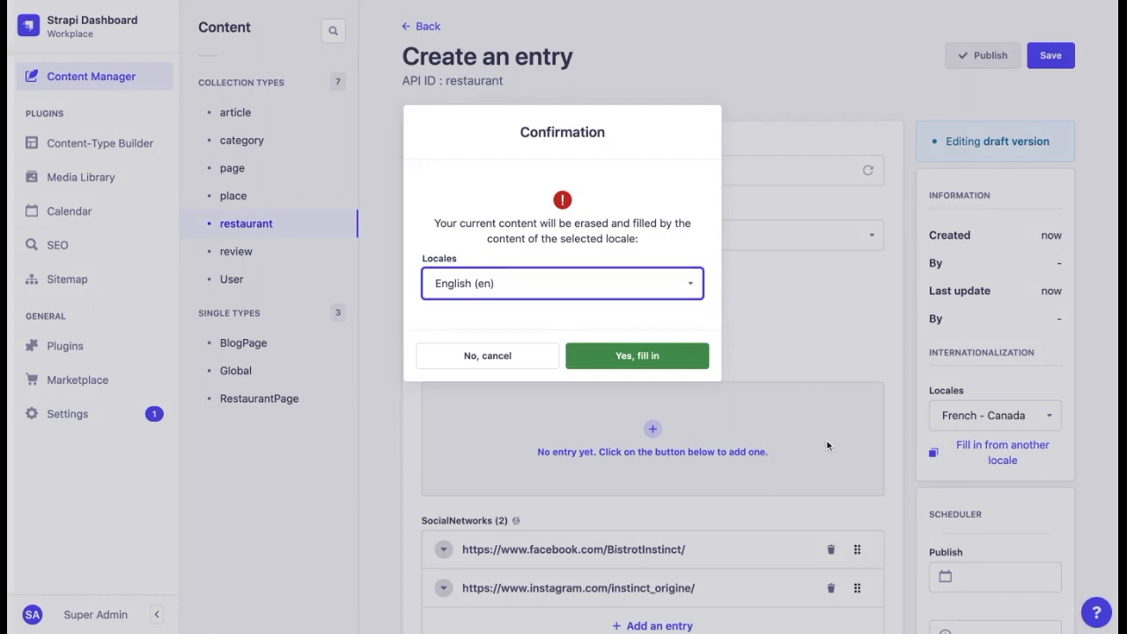
left_click(562, 282)
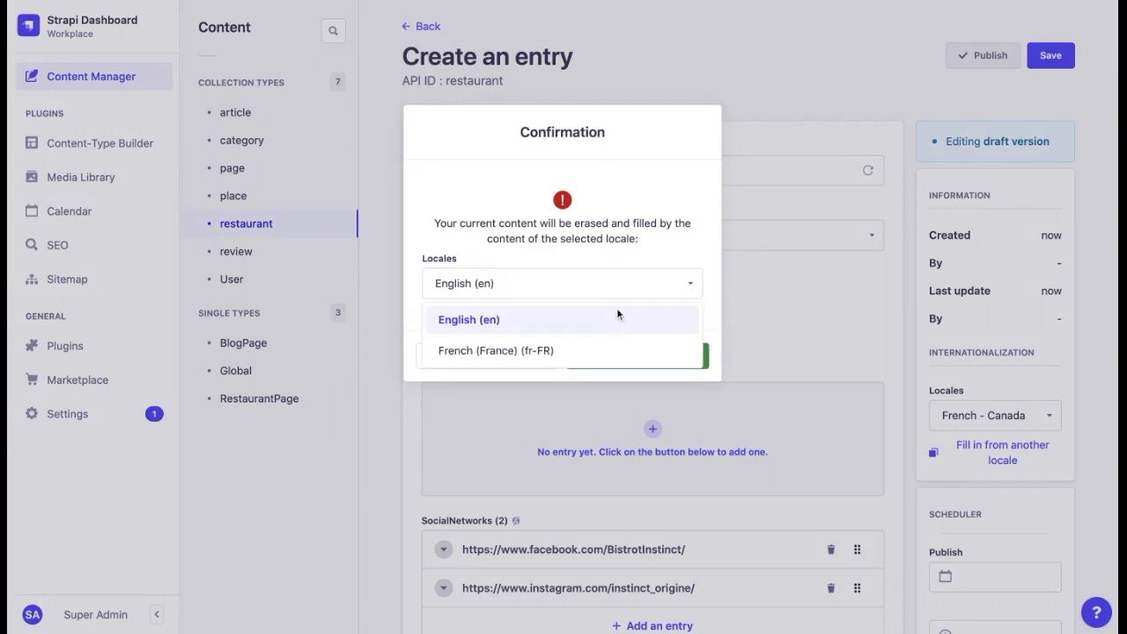
left_click(493, 350)
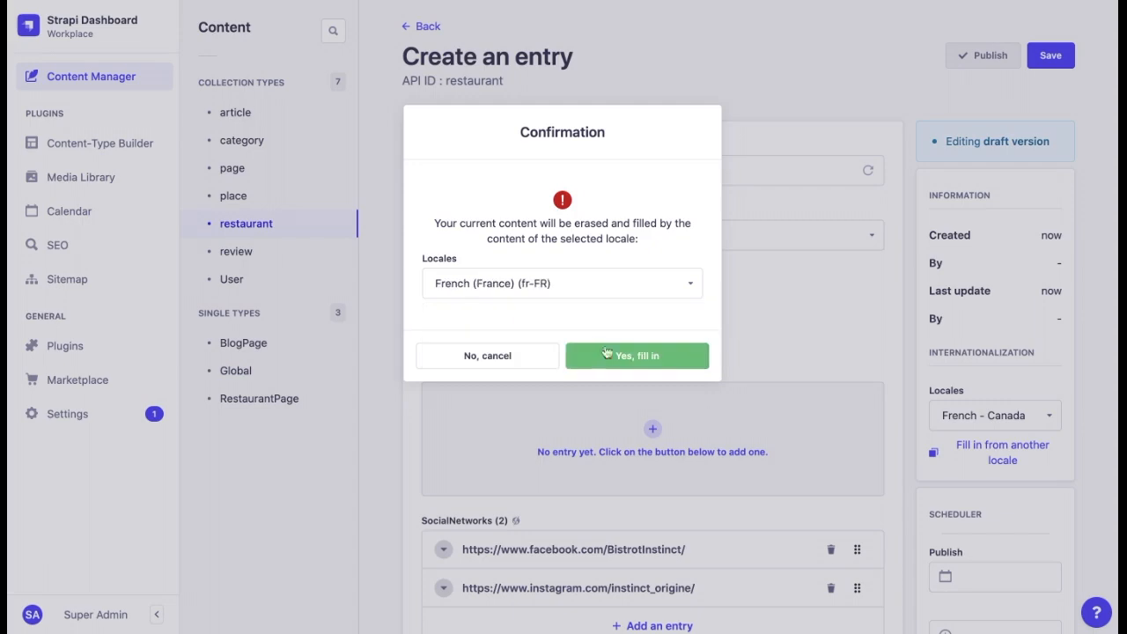
left_click(636, 356)
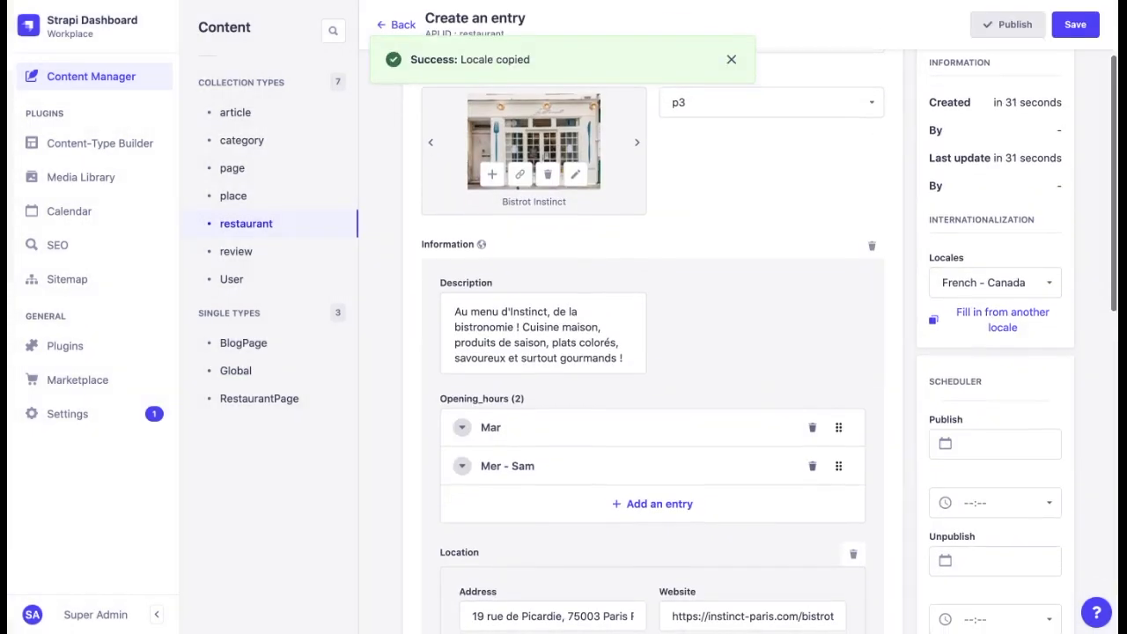
scroll("down", 3)
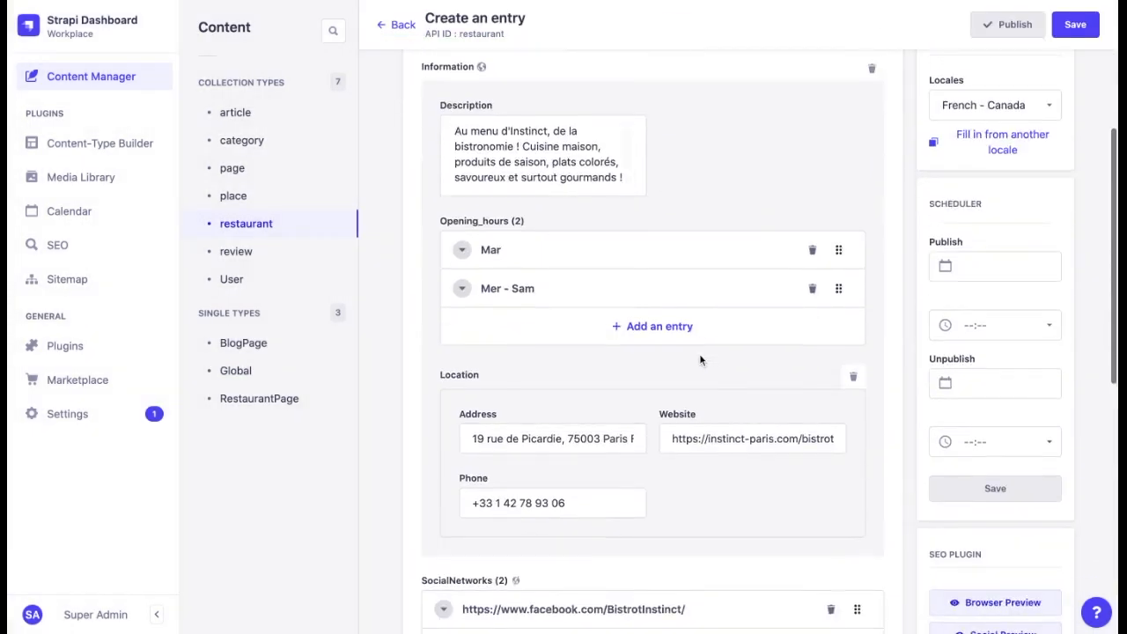
scroll("down", 3)
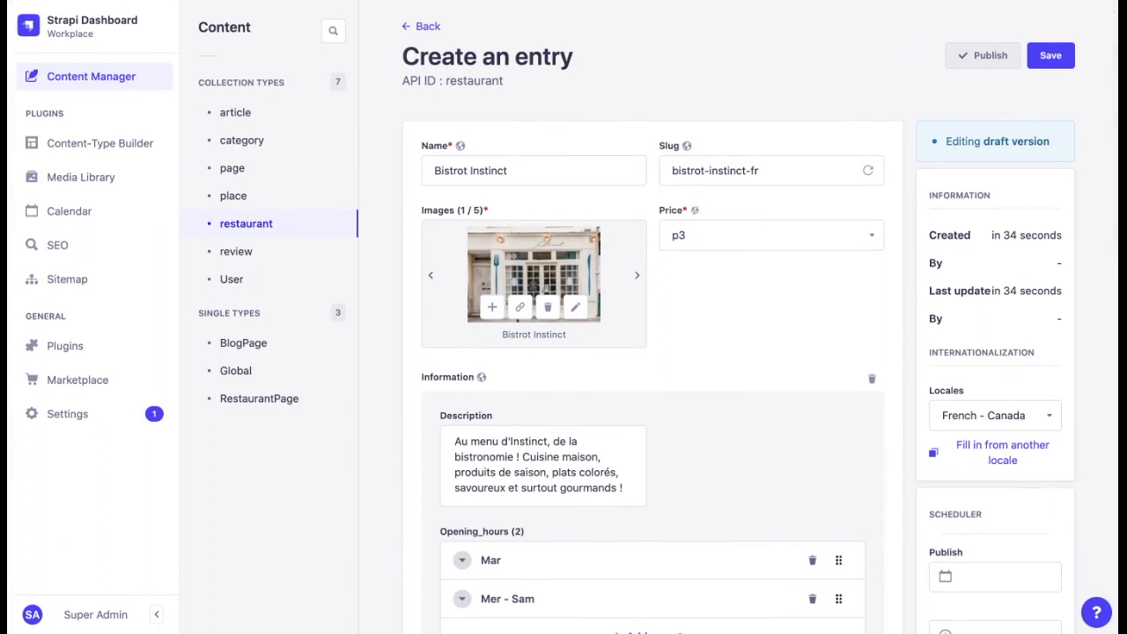
Rename to 'Bistrot Instinct - Cuisine française', set slug bistrot-instinct-paris, and save.
left_click(1051, 54)
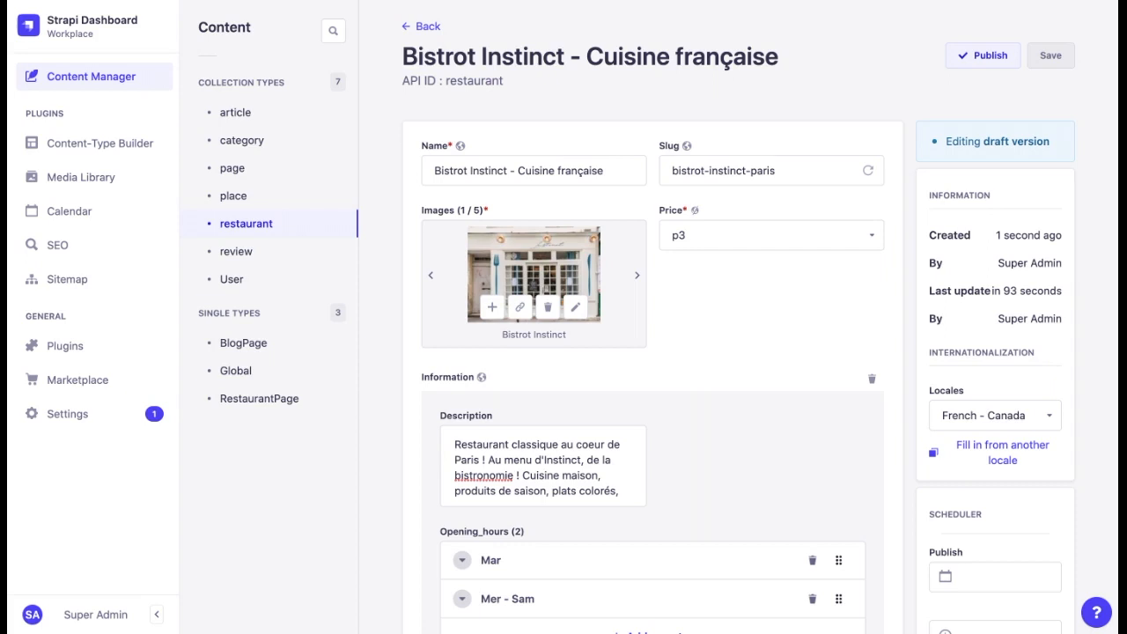
Add a faq block on getting to the restaurant and save the entry.
scroll("down", 3)
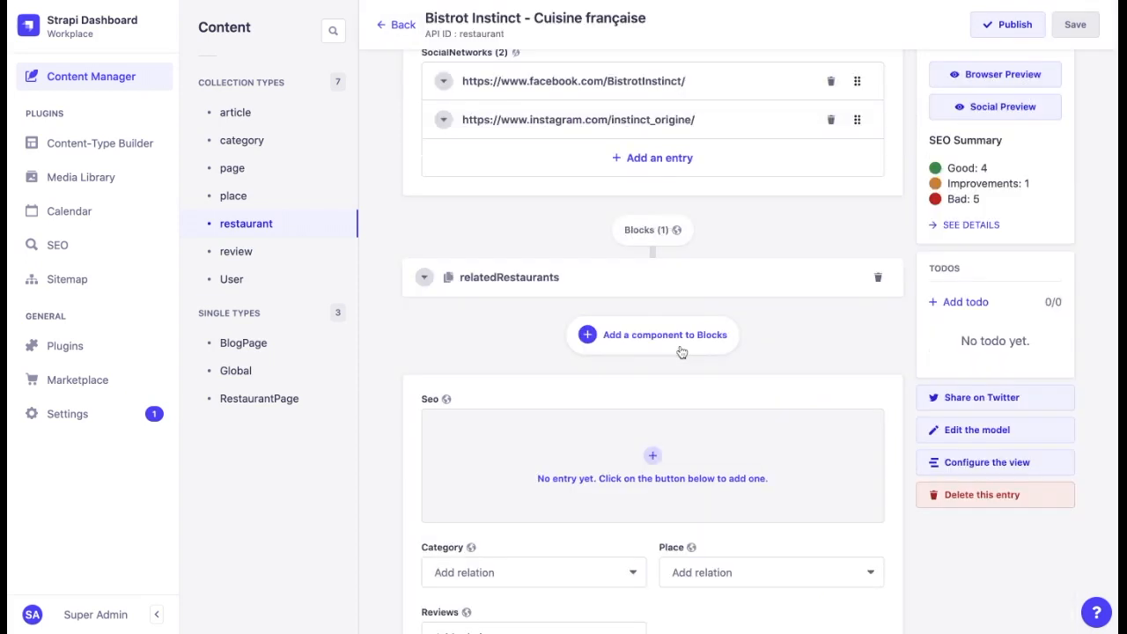
left_click(652, 335)
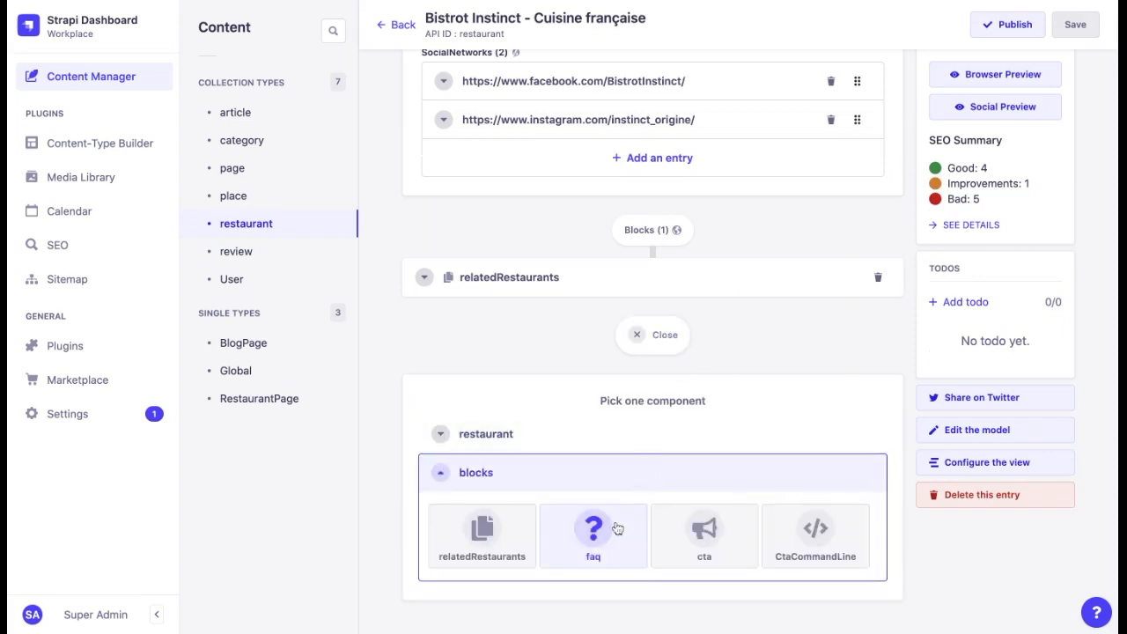
left_click(593, 531)
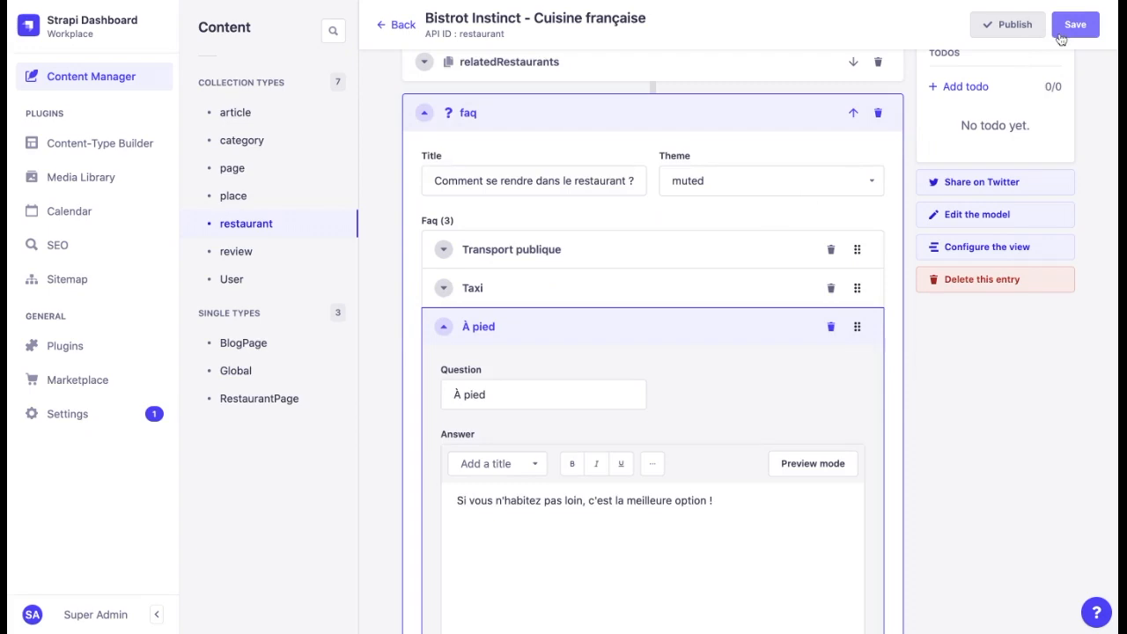
left_click(1076, 23)
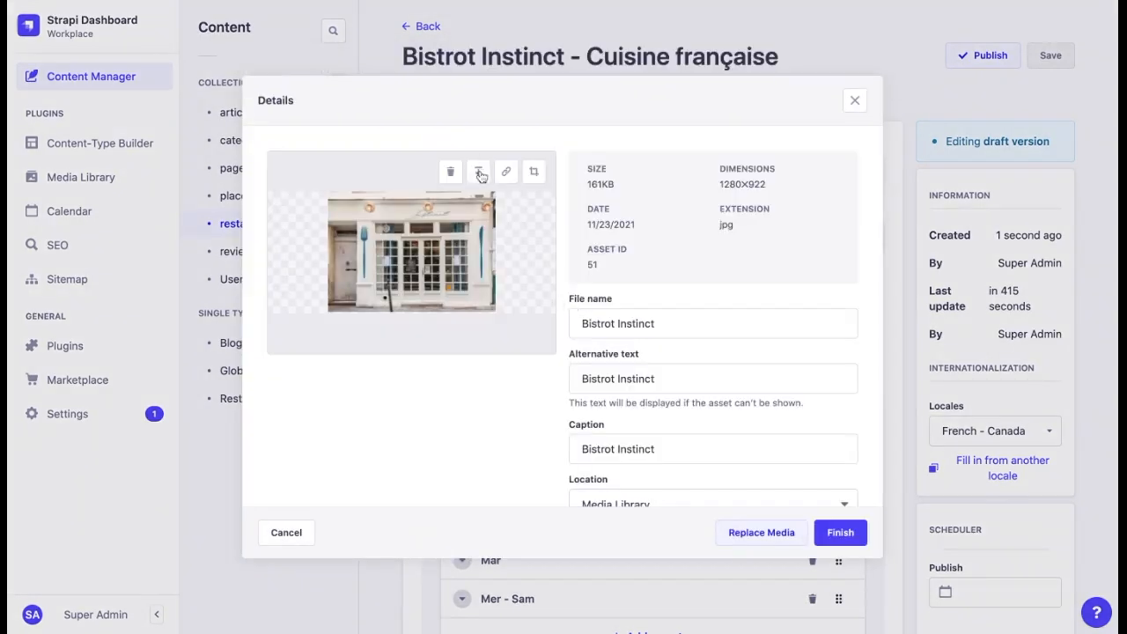
mouse_move(479, 171)
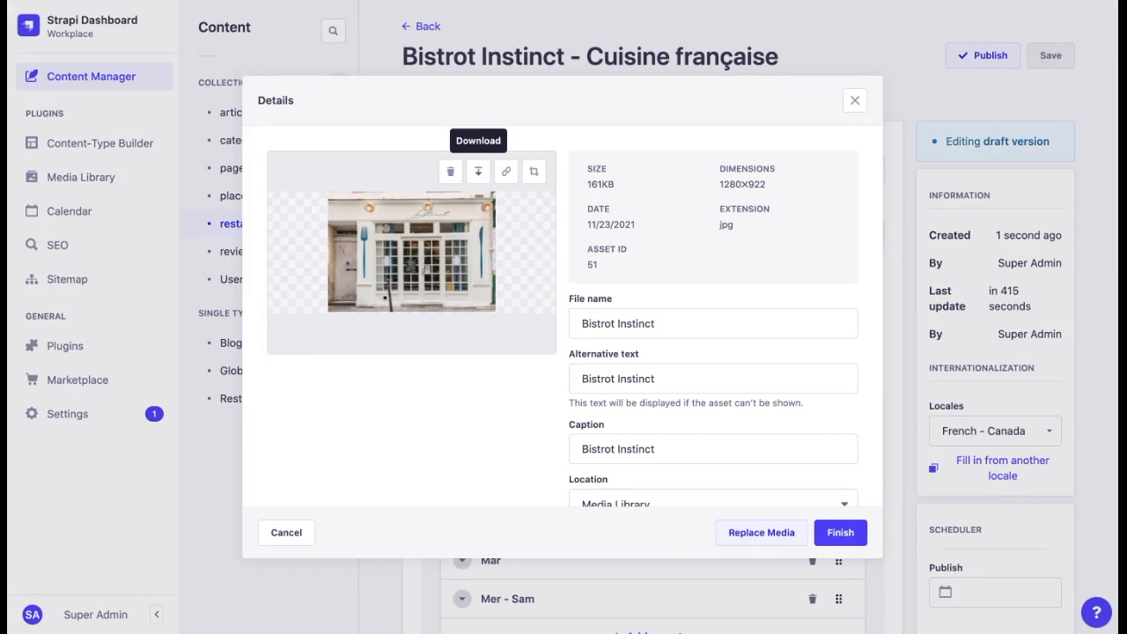
mouse_move(458, 272)
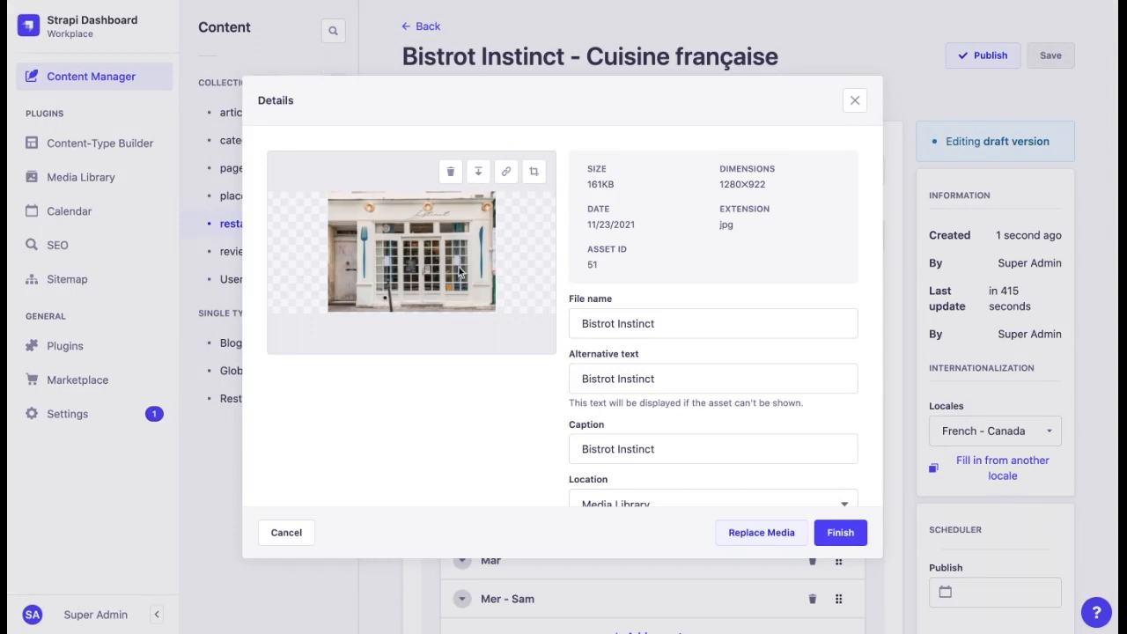
Delete the storefront photo and confirm the deletion.
left_click(450, 171)
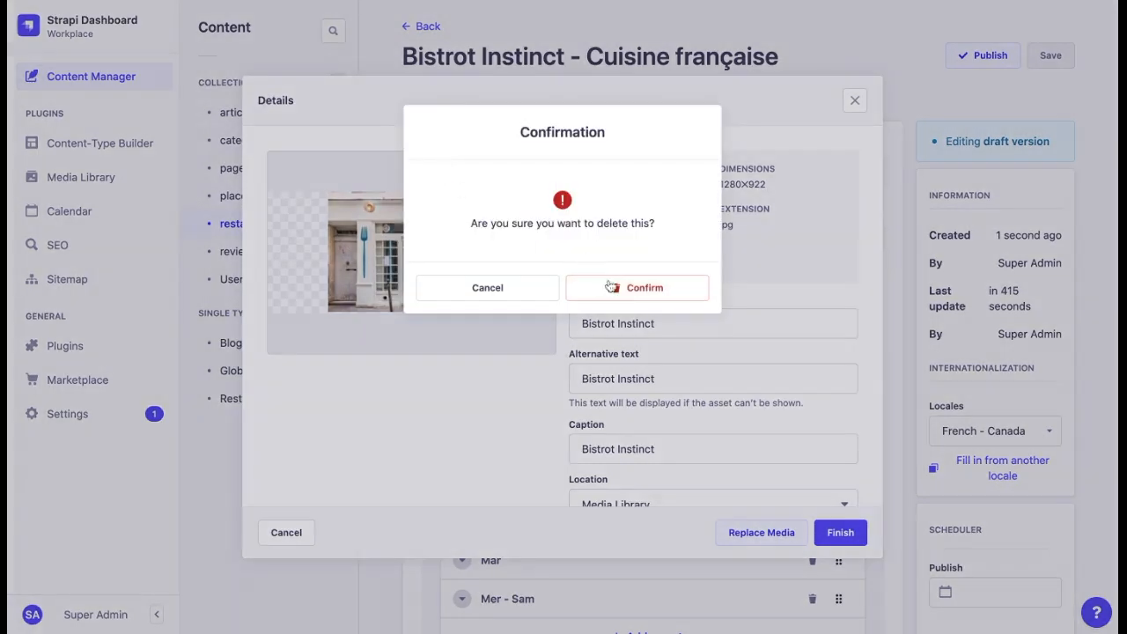
left_click(637, 287)
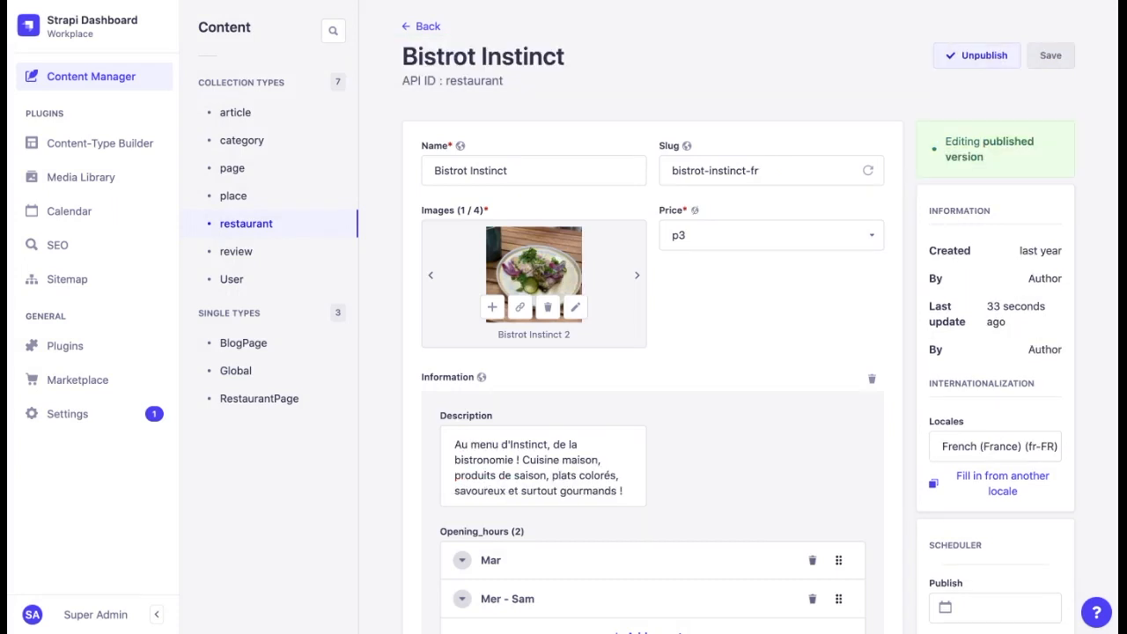
mouse_move(299, 231)
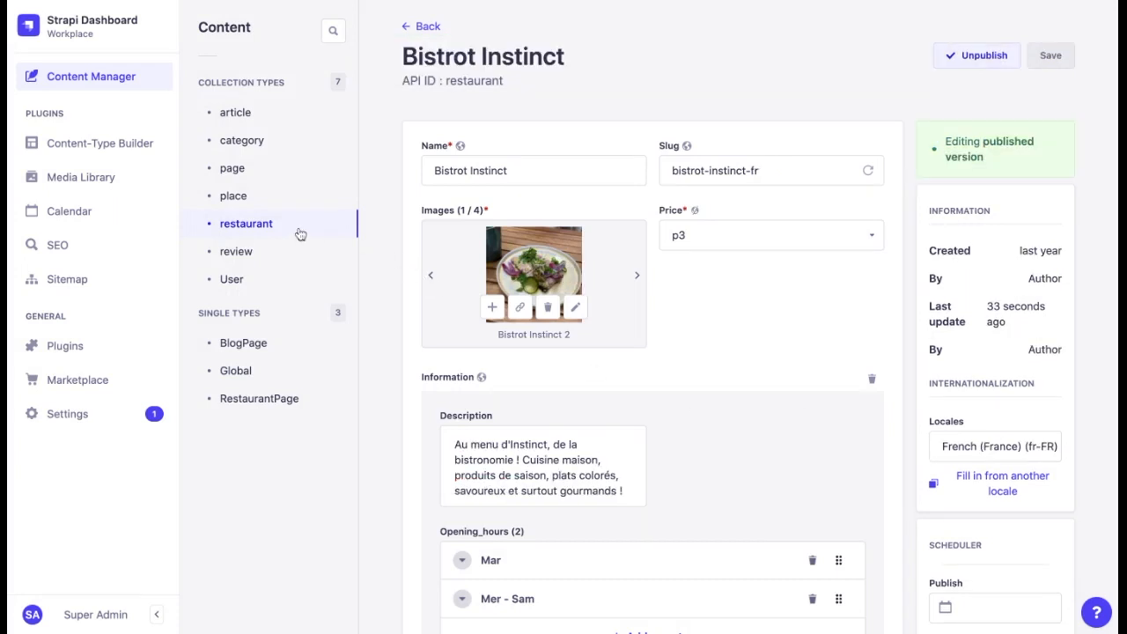
Return to the restaurant list and filter it to French - Canada, then to French (France).
left_click(416, 26)
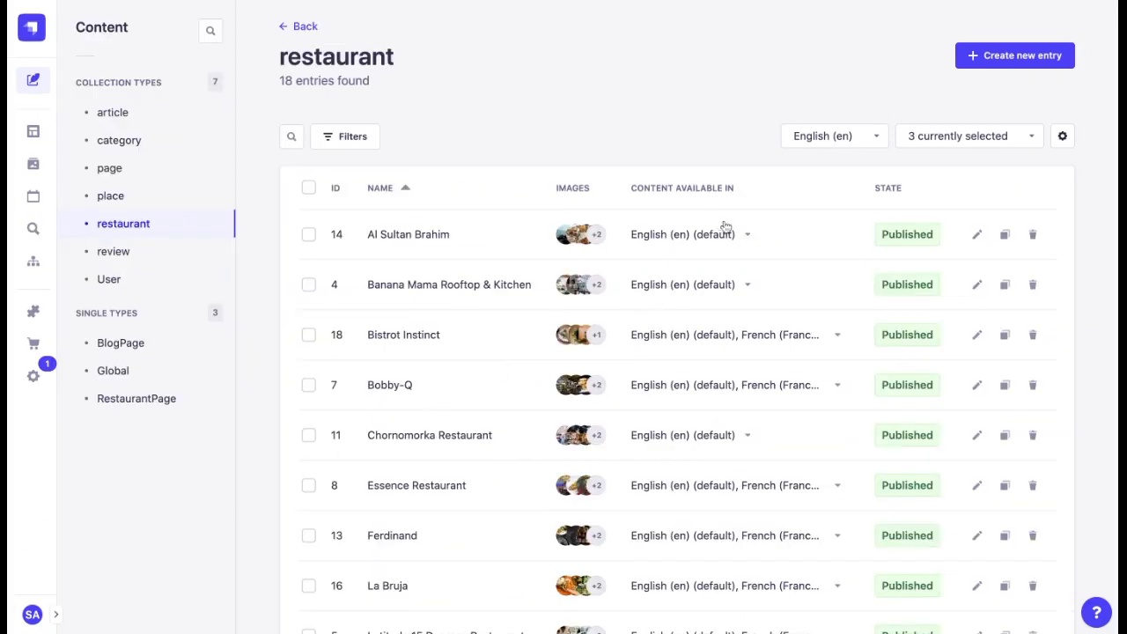
left_click(839, 339)
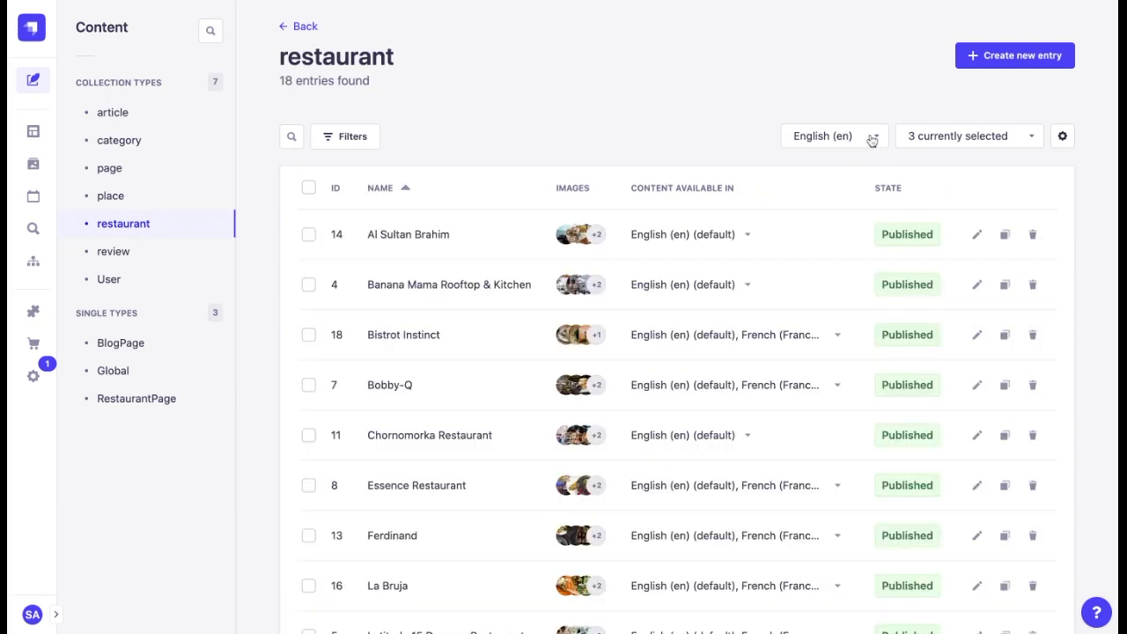
left_click(833, 136)
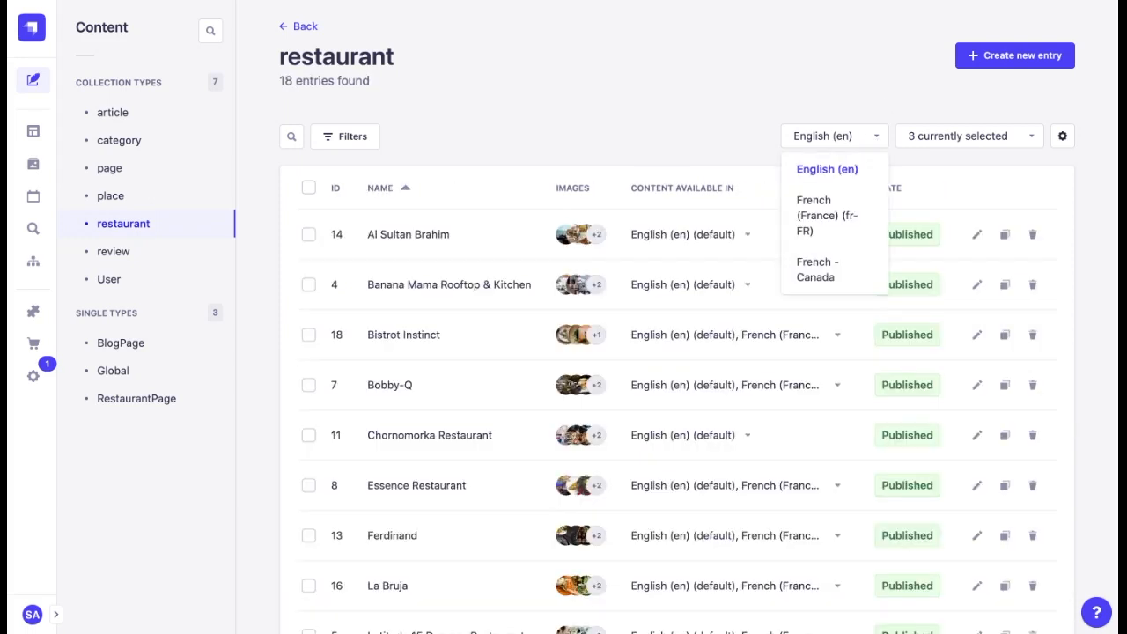
left_click(815, 268)
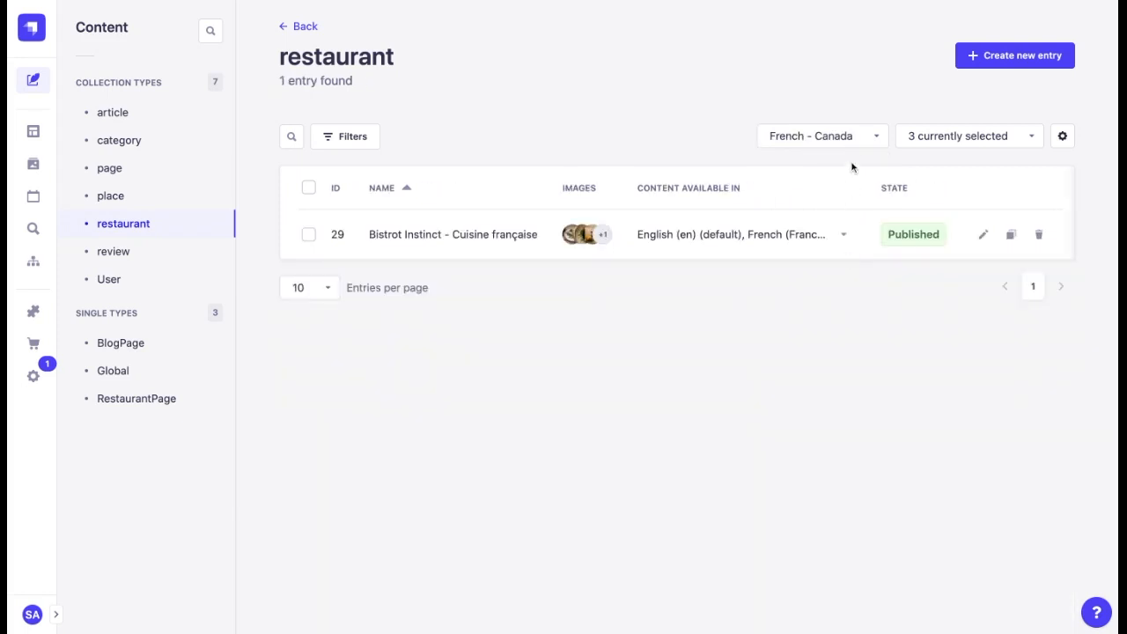
left_click(821, 135)
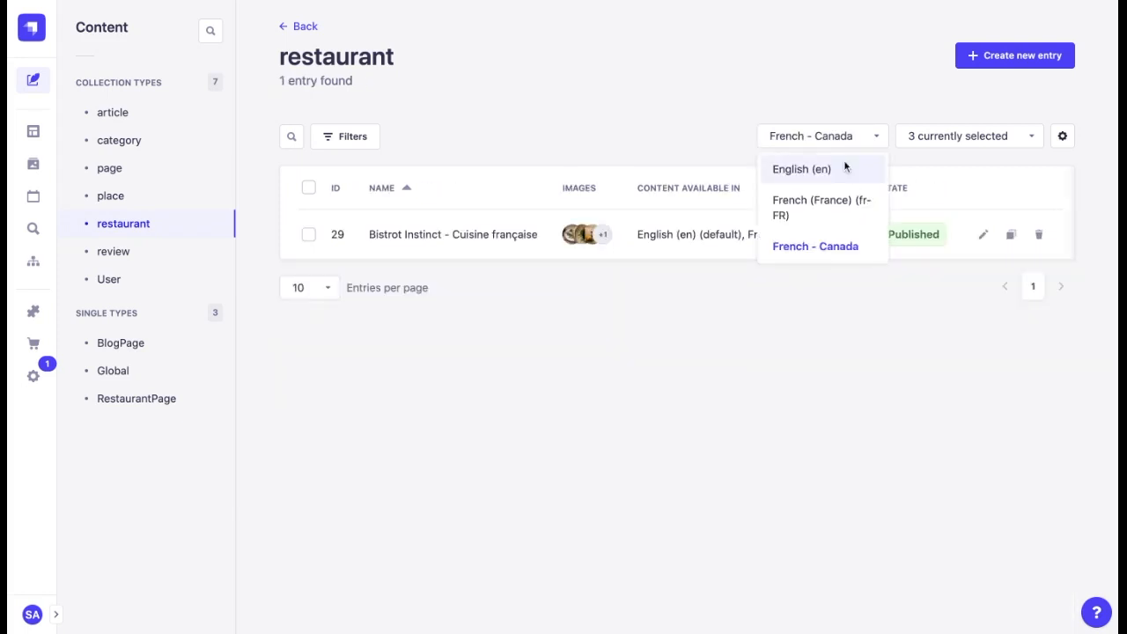
left_click(818, 207)
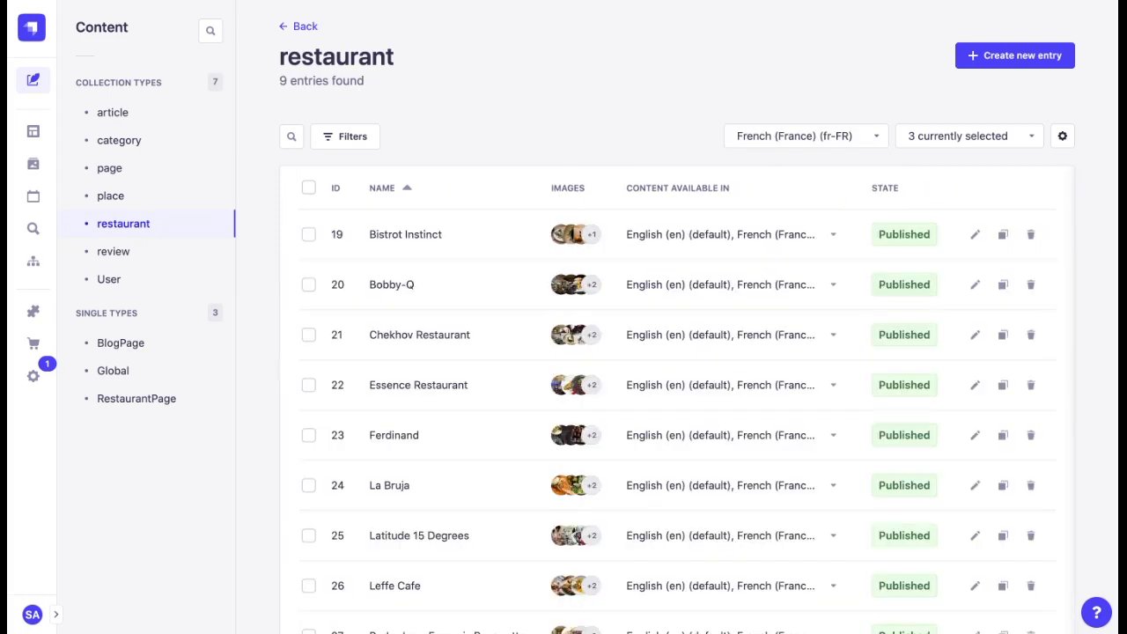